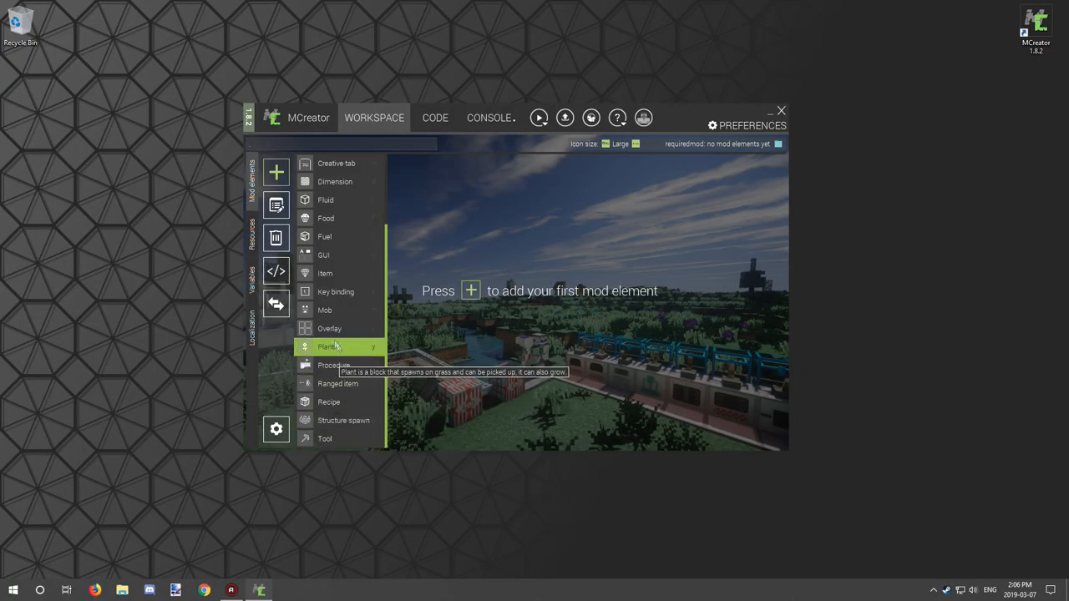
mouse_move(324, 237)
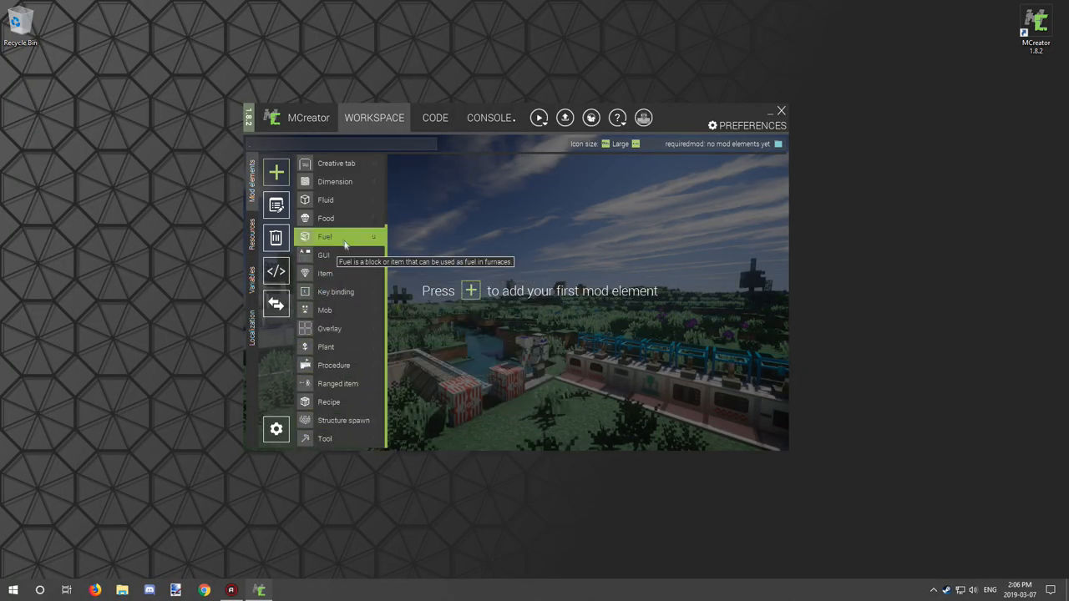
mouse_move(324, 274)
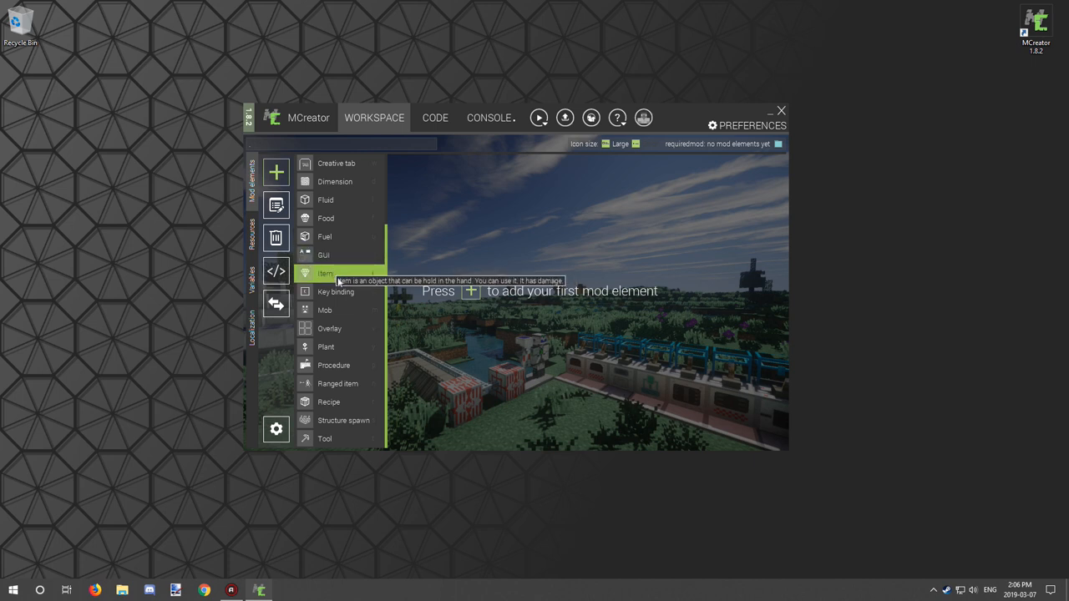
mouse_move(334, 291)
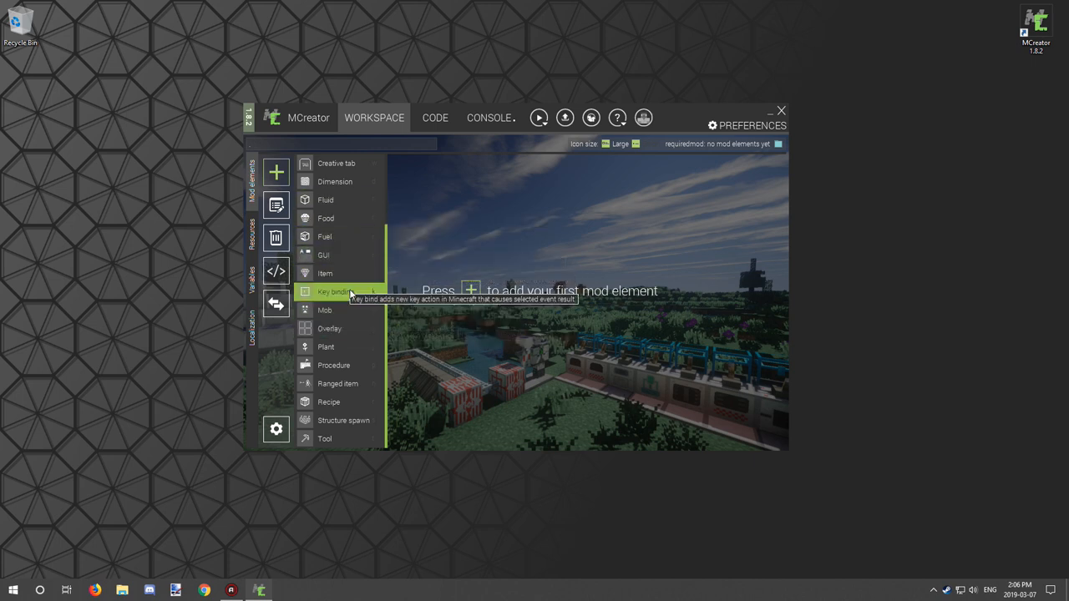
mouse_move(324, 274)
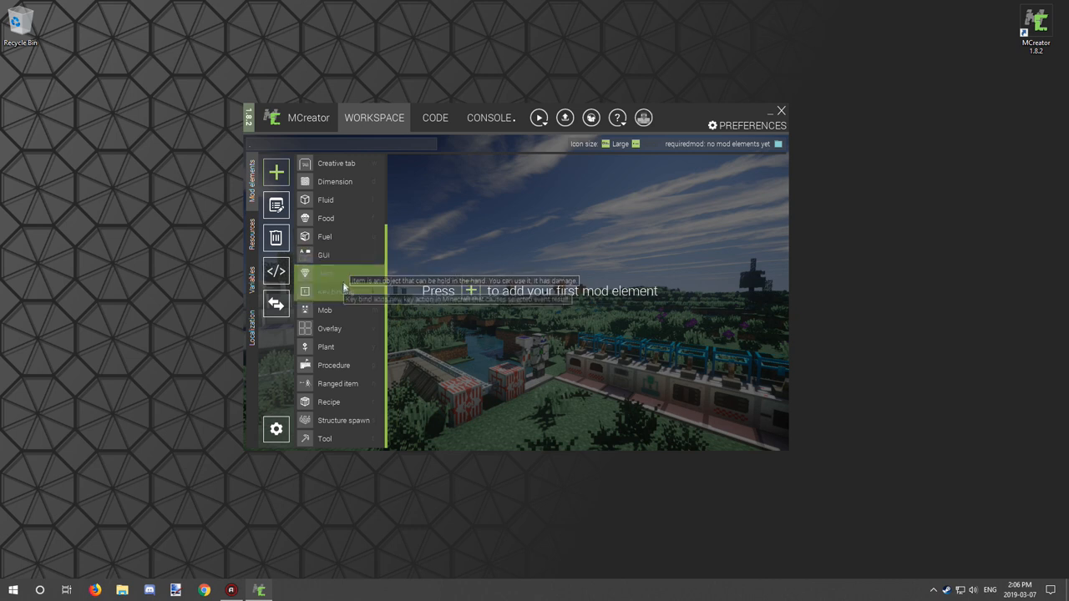
mouse_move(334, 382)
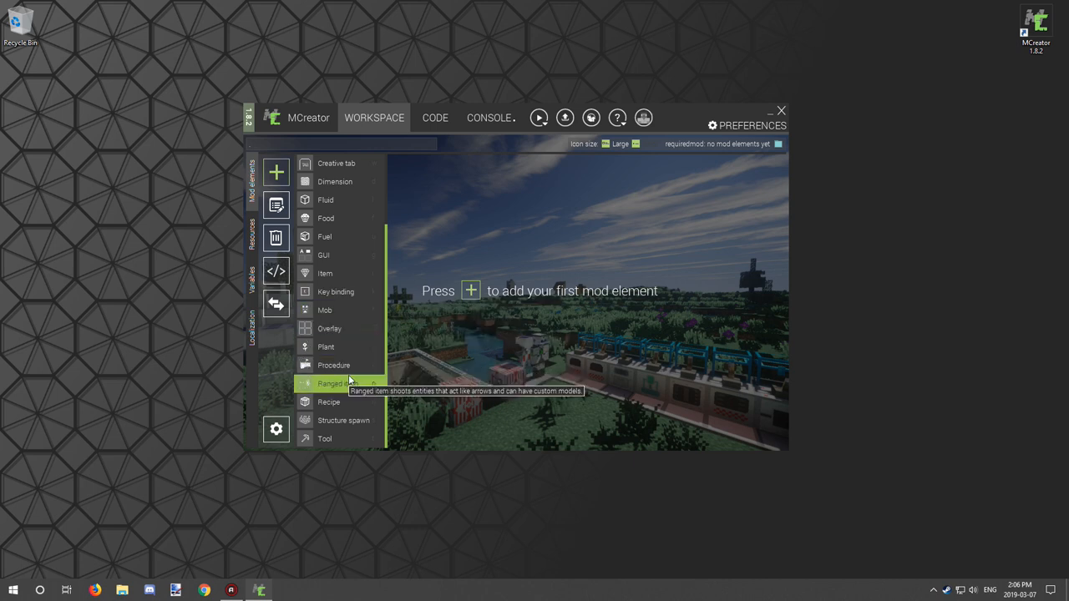
Start a new procedure element, begin naming it, then abandon it
click(334, 364)
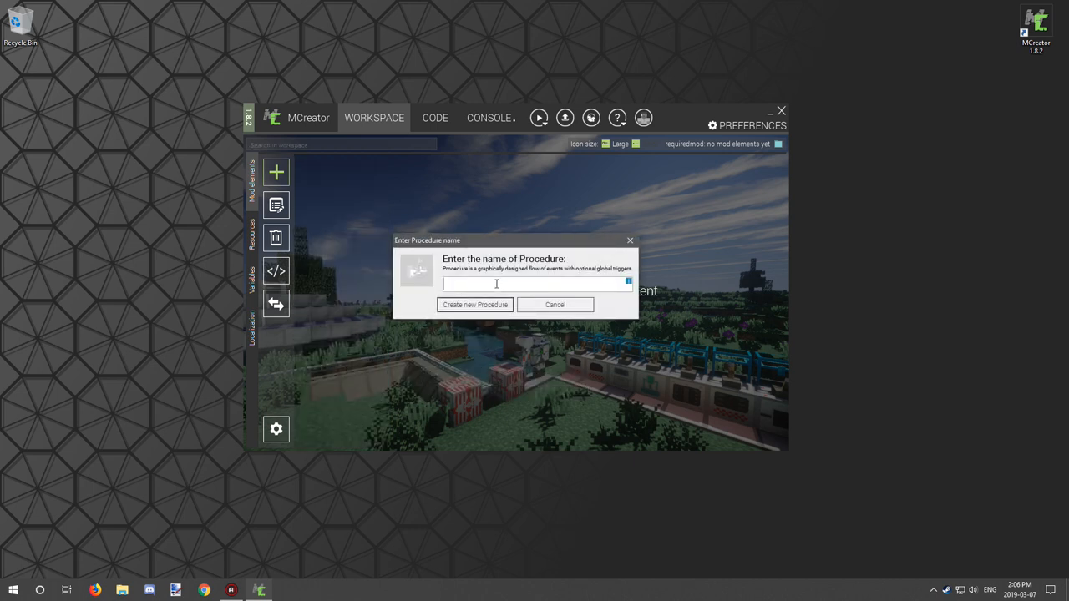
text(Set)
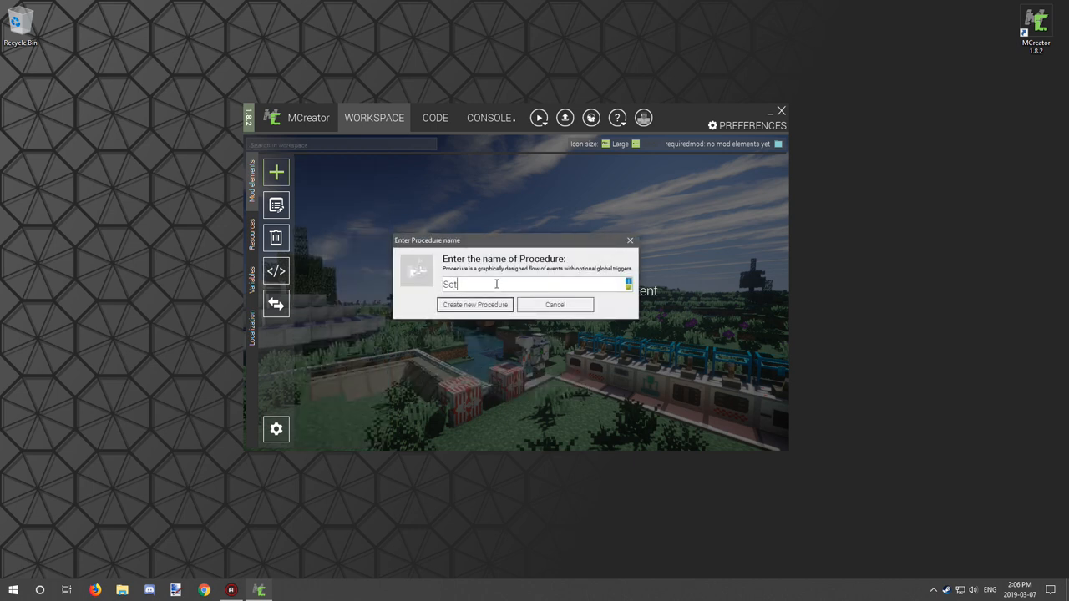
text(bloc)
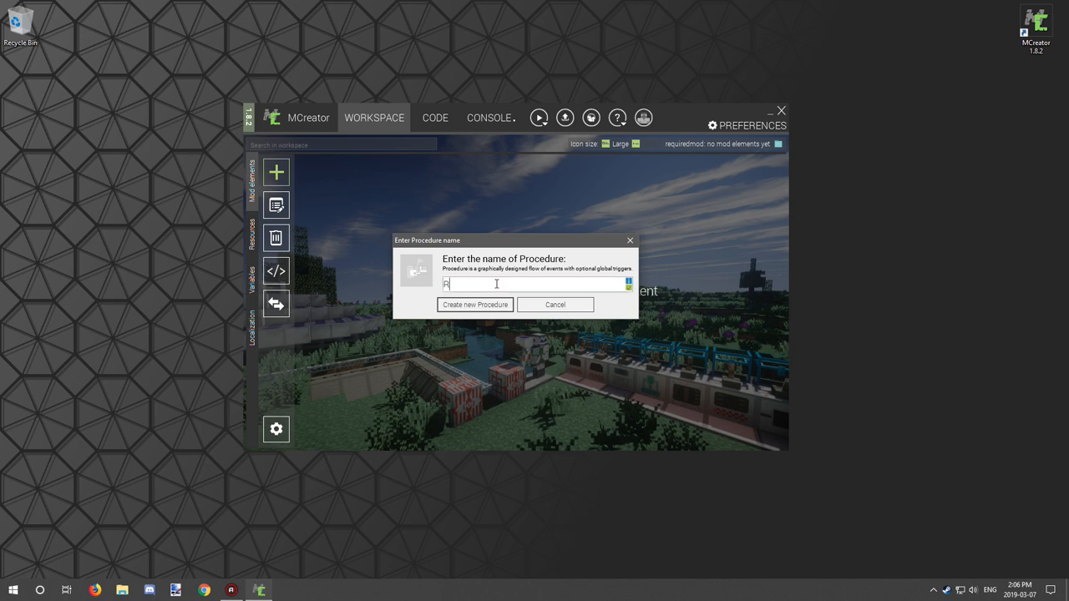
text(Rabbi)
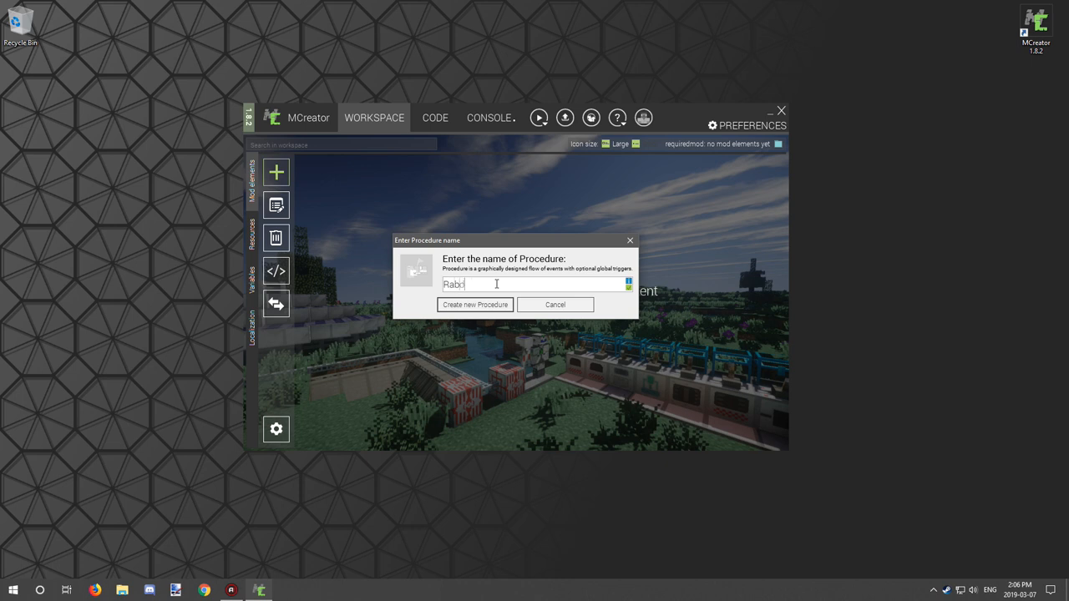
click(555, 304)
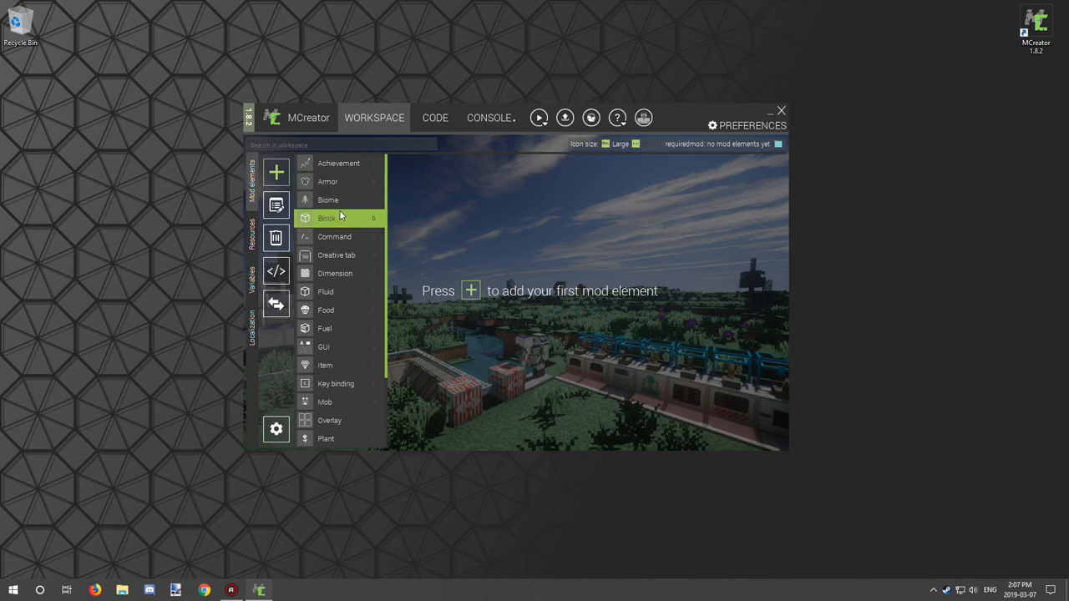
Create a new block element named BloRandomBlock
click(327, 218)
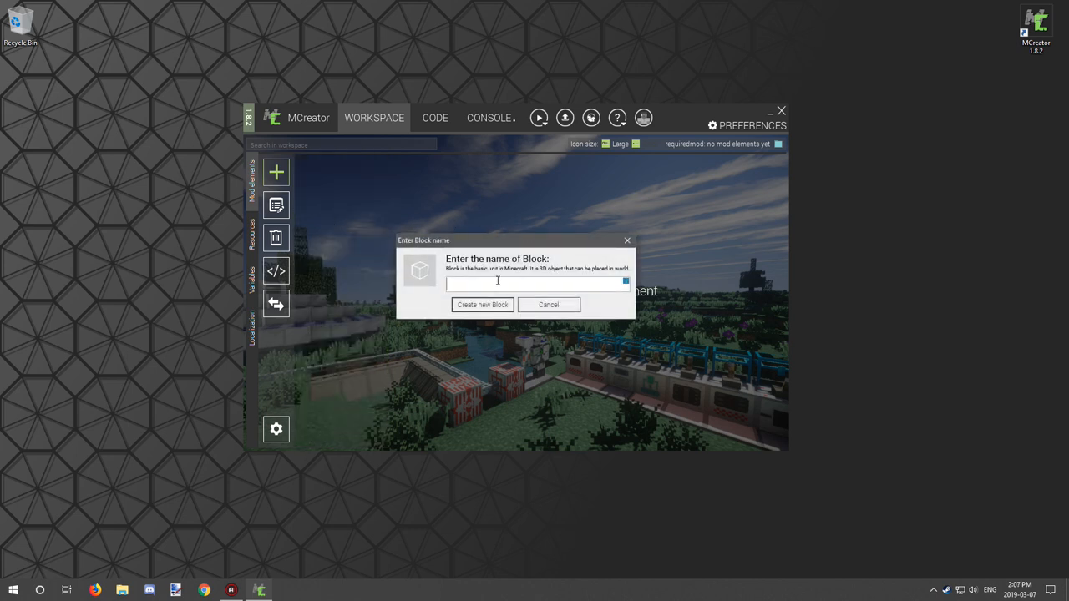
text(Blo)
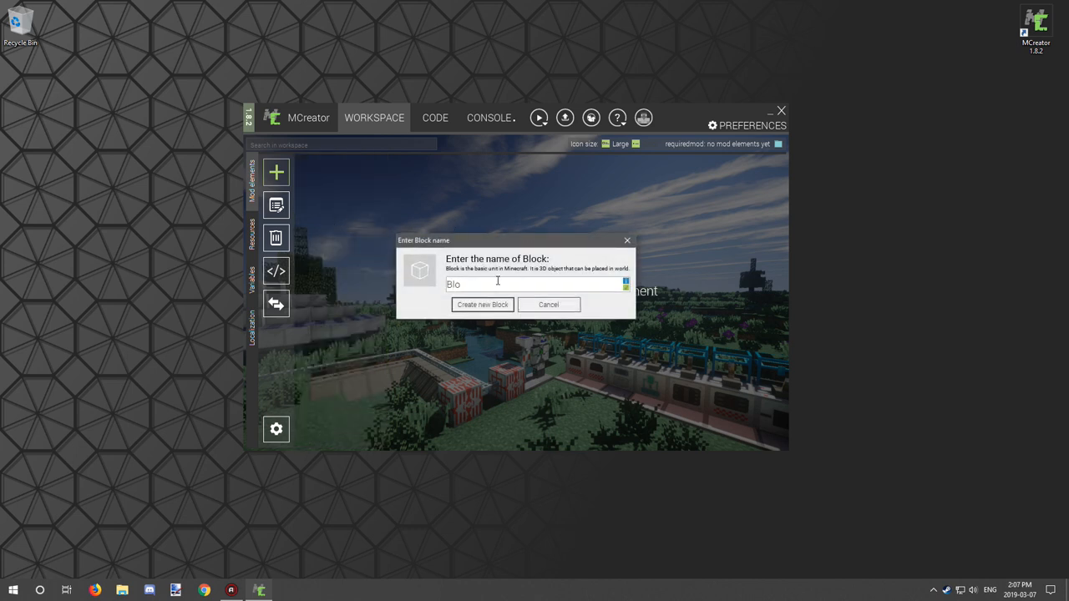
text(Ra)
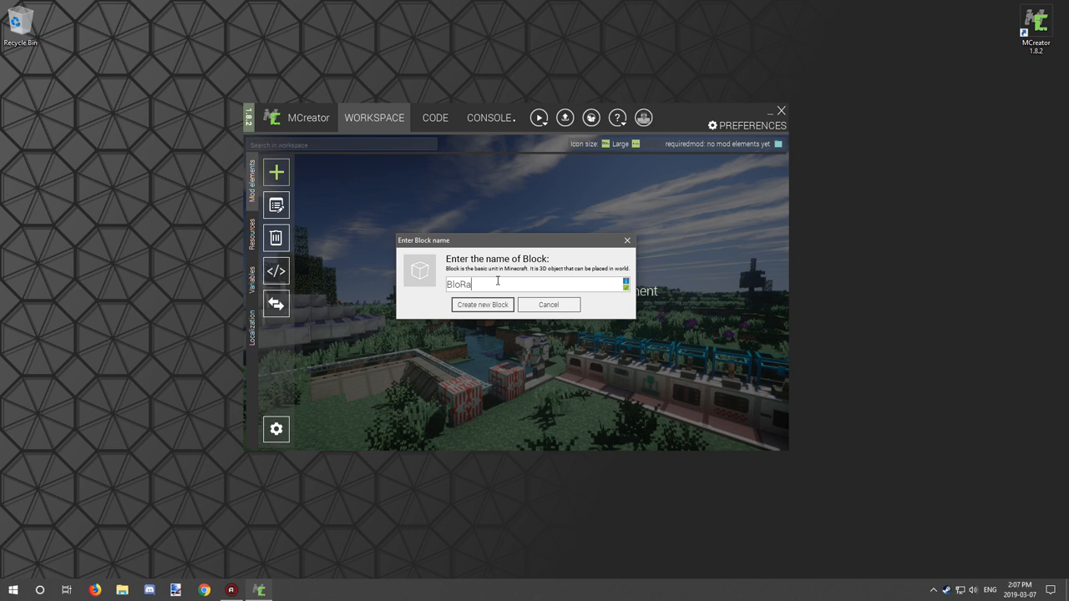
text(ndo)
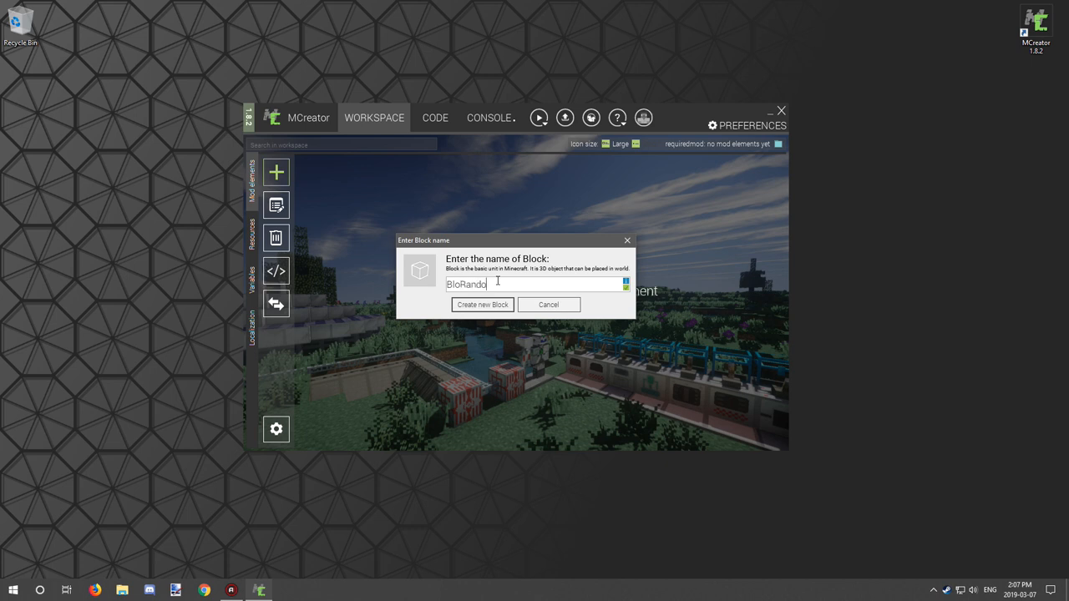
text(mBlock)
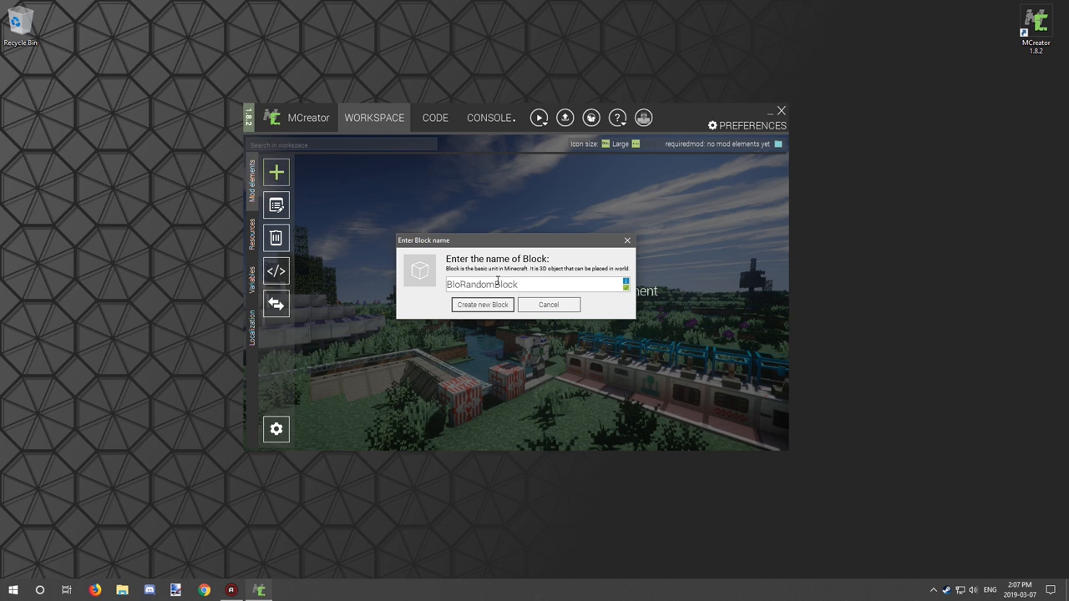
click(481, 304)
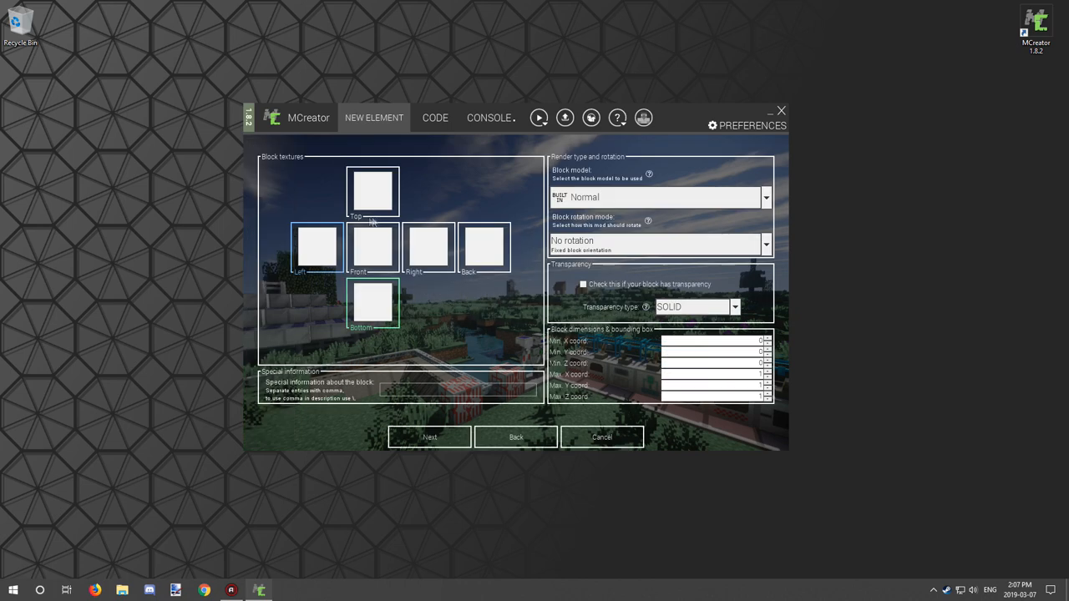
Apply the chosen brick texture to the block's faces
click(315, 247)
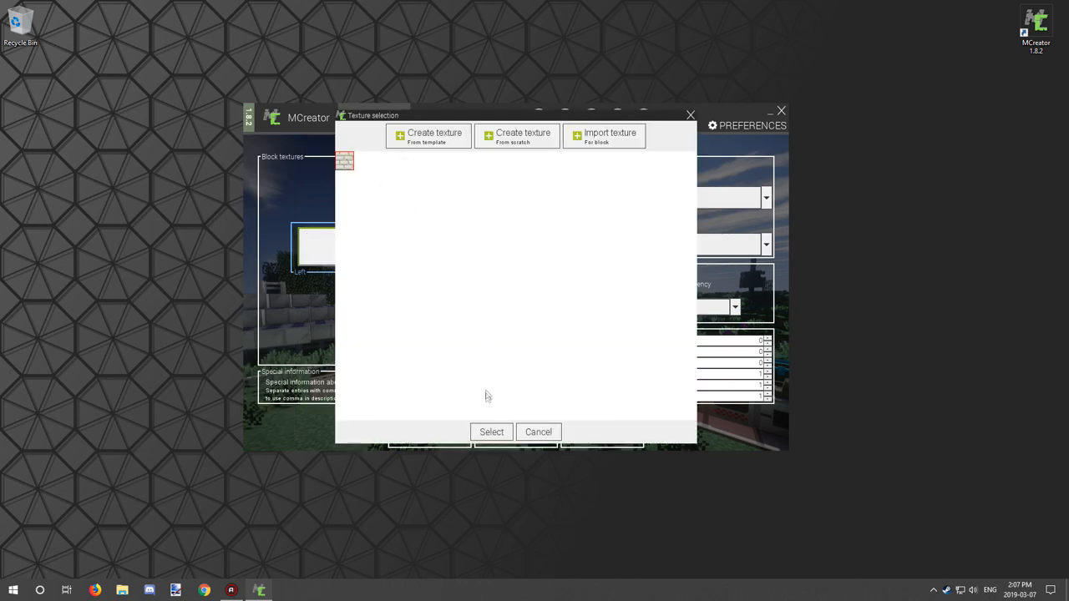
click(491, 431)
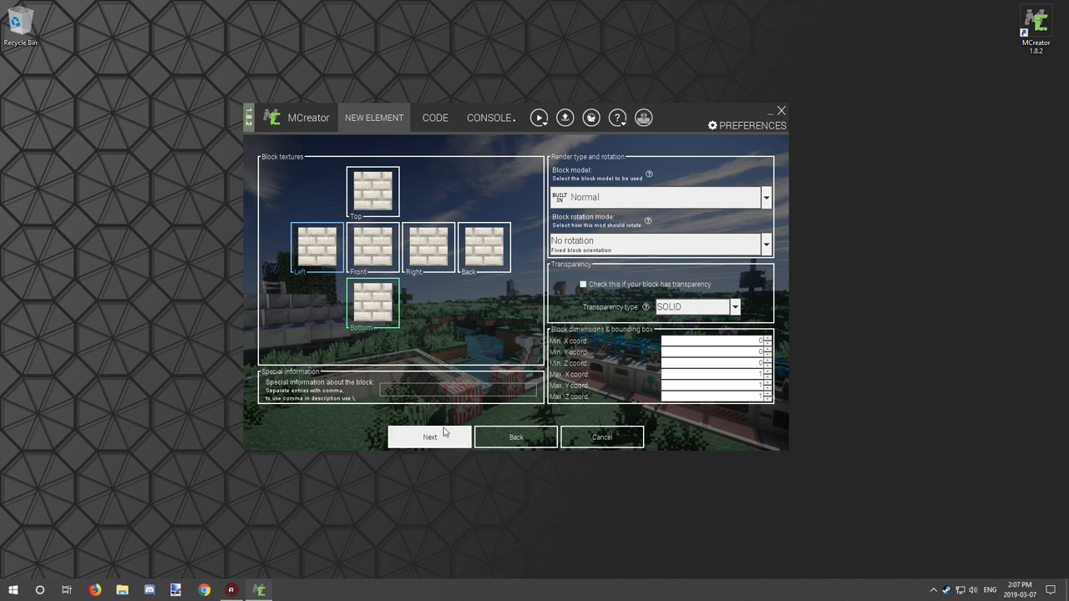
Set the block's GUI name to Random Block and its step sound to STONE
click(429, 437)
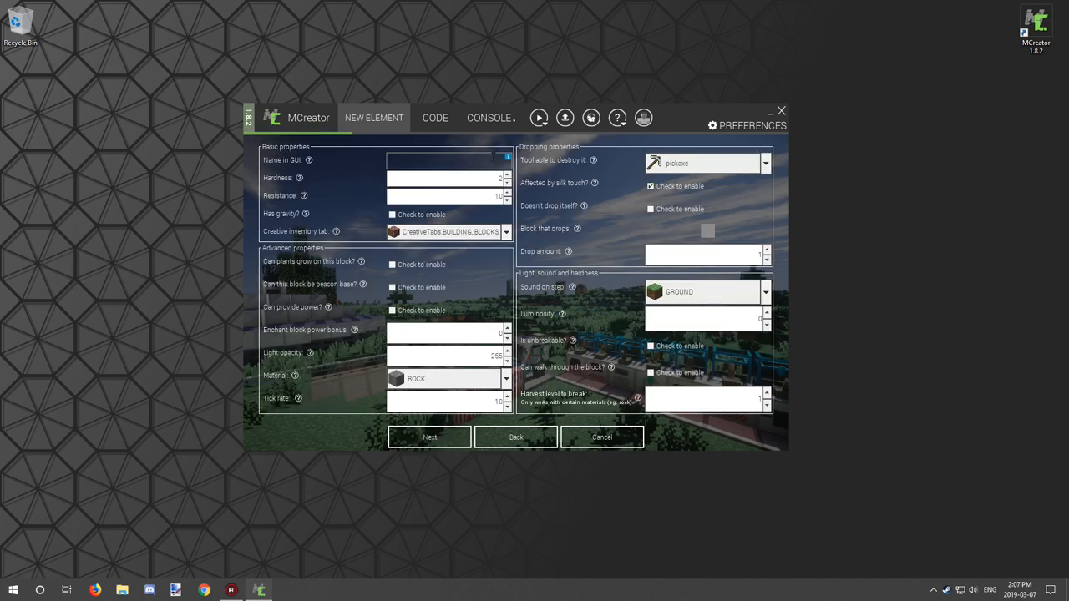
text(Random B)
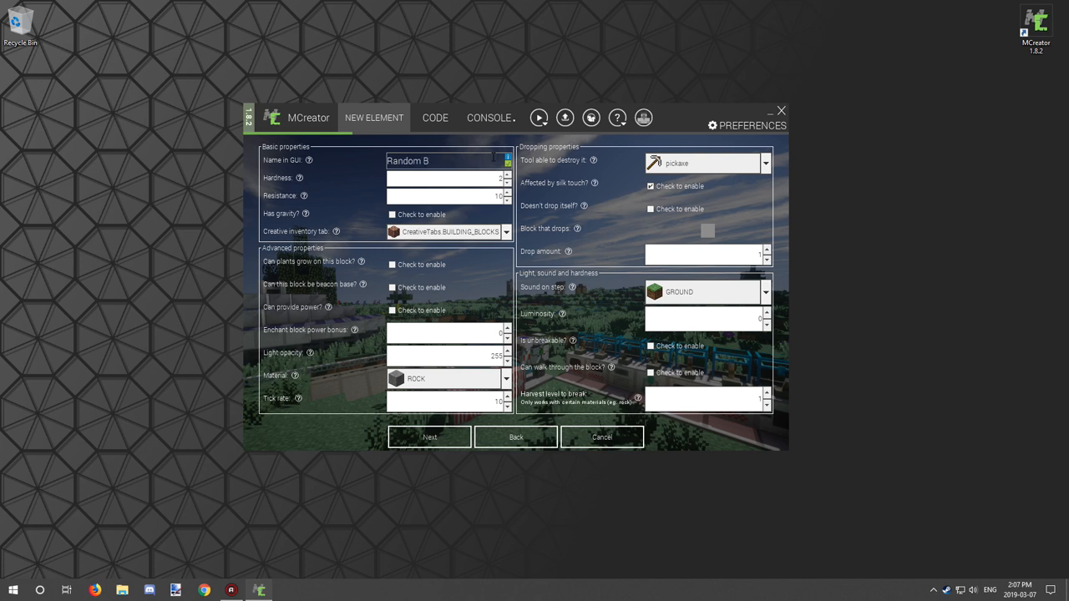
text(lock)
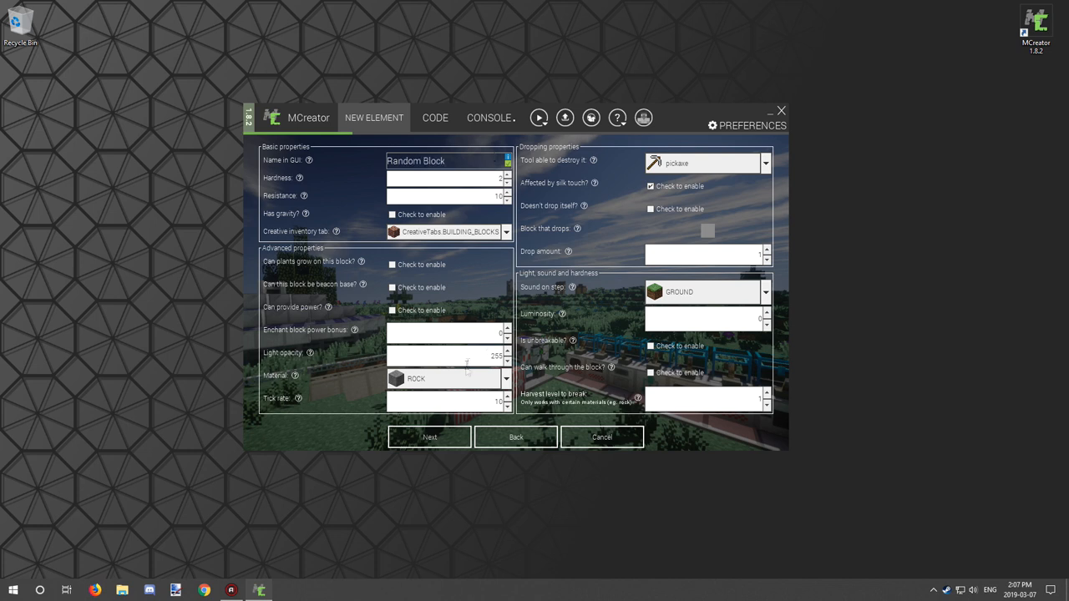
click(765, 291)
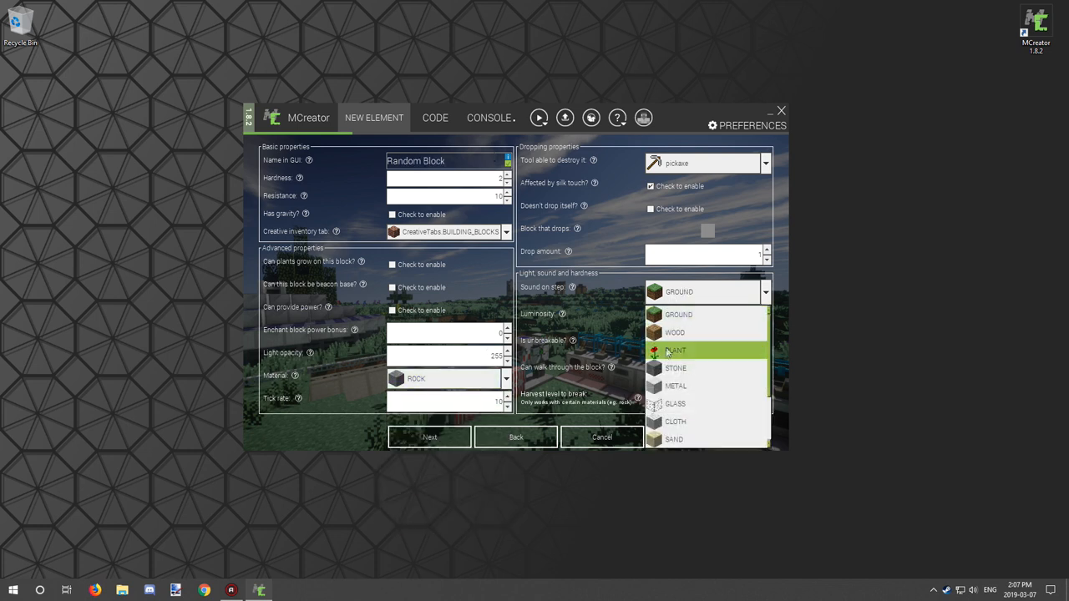
click(674, 368)
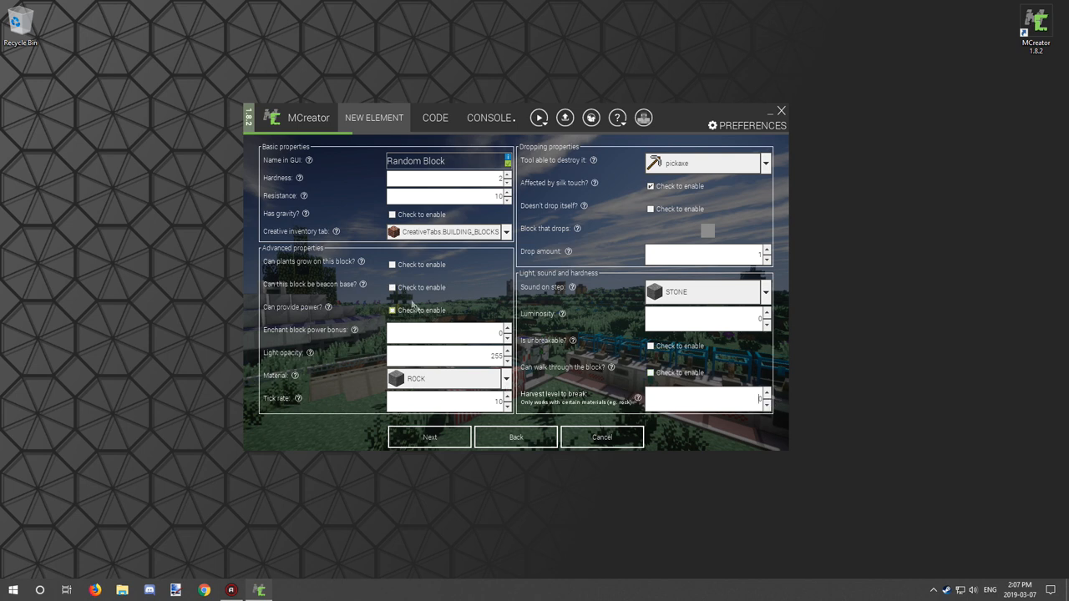
Accept the particle and world generation defaults and save the block element
click(429, 438)
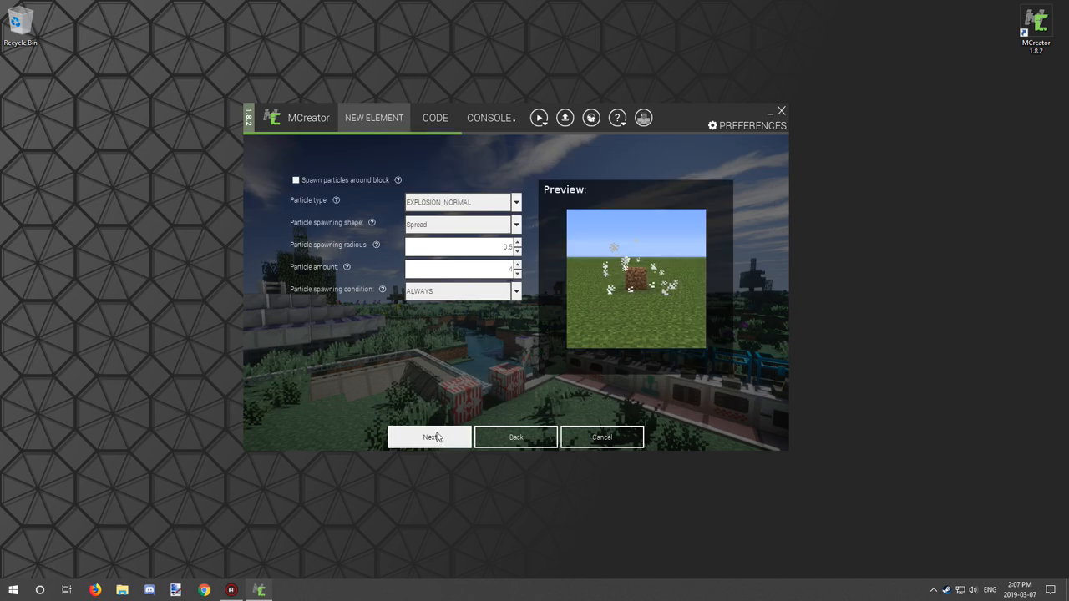
click(429, 438)
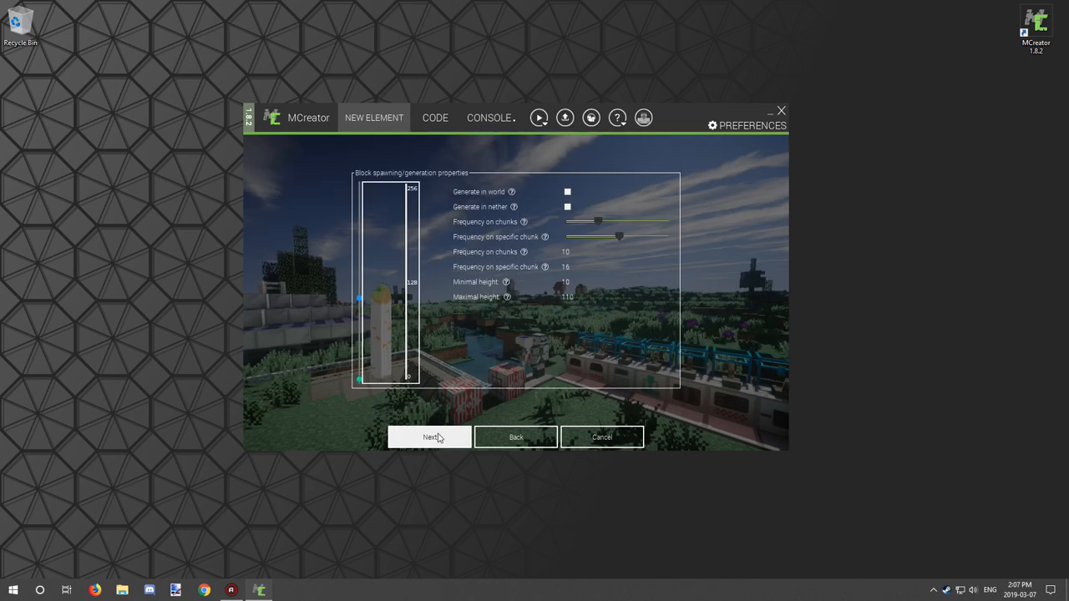
click(430, 438)
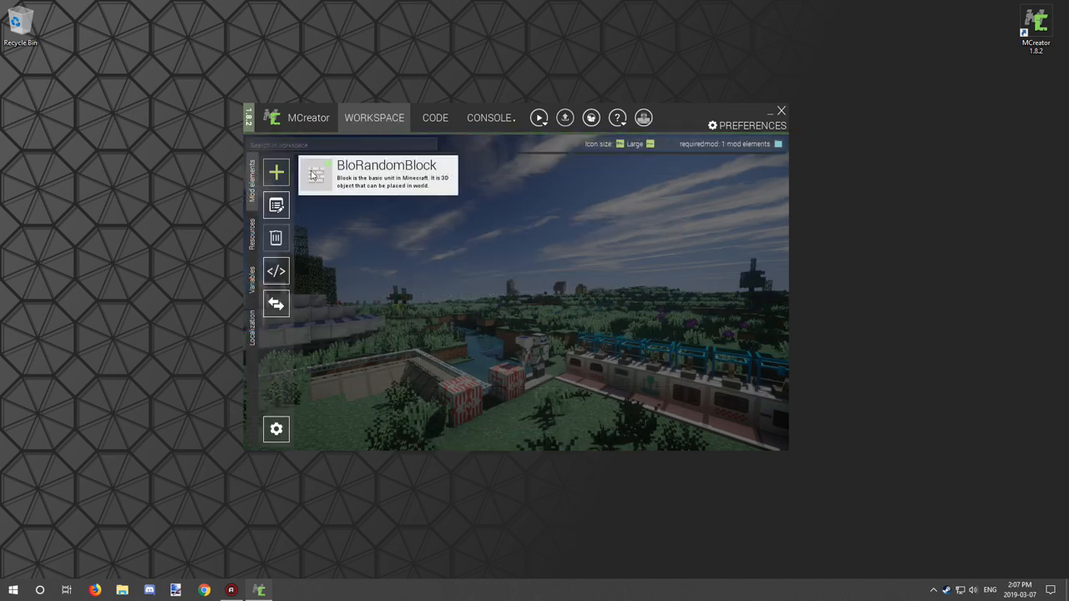
Create a new procedure element named ProRandomizer
click(276, 172)
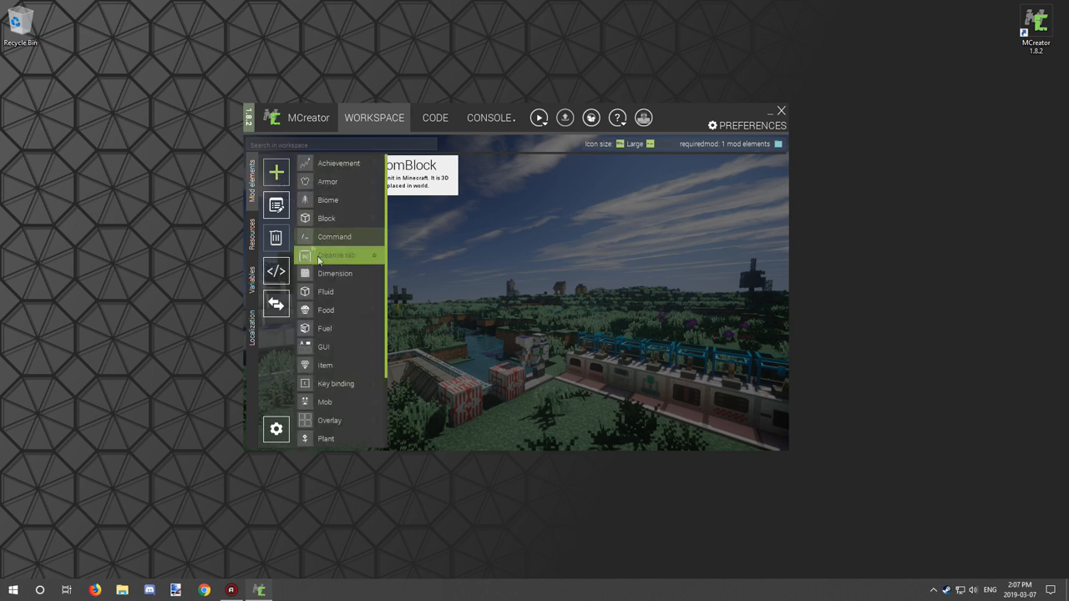
click(338, 253)
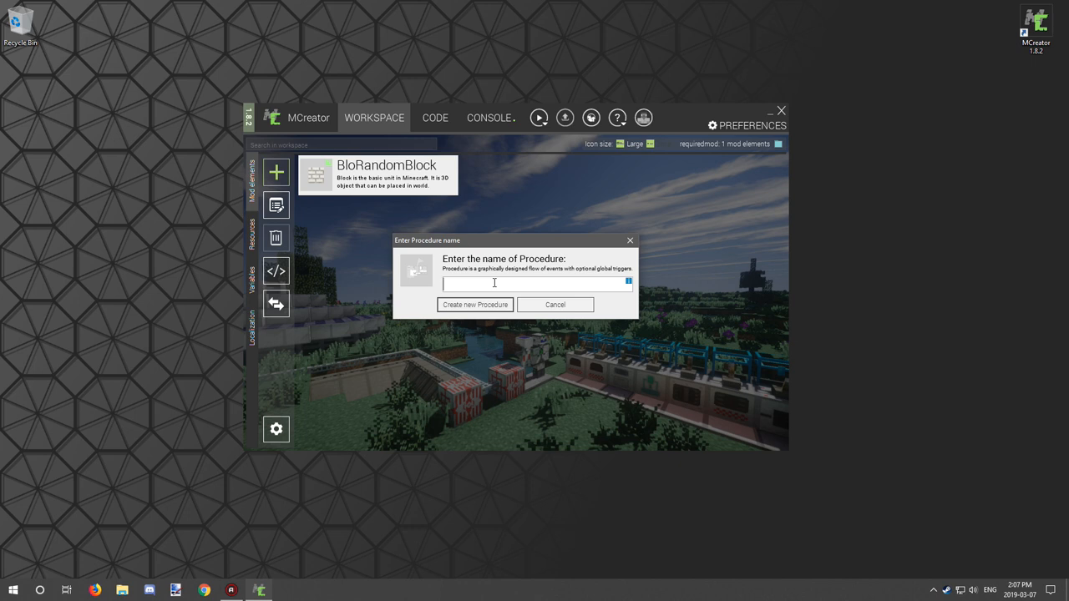
text(R)
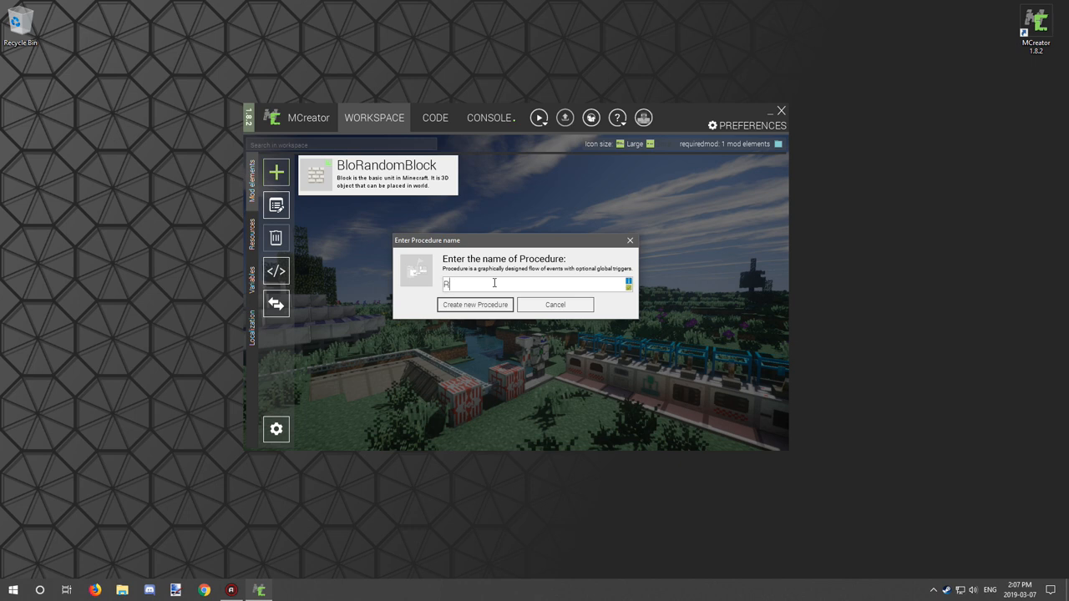
text(ro)
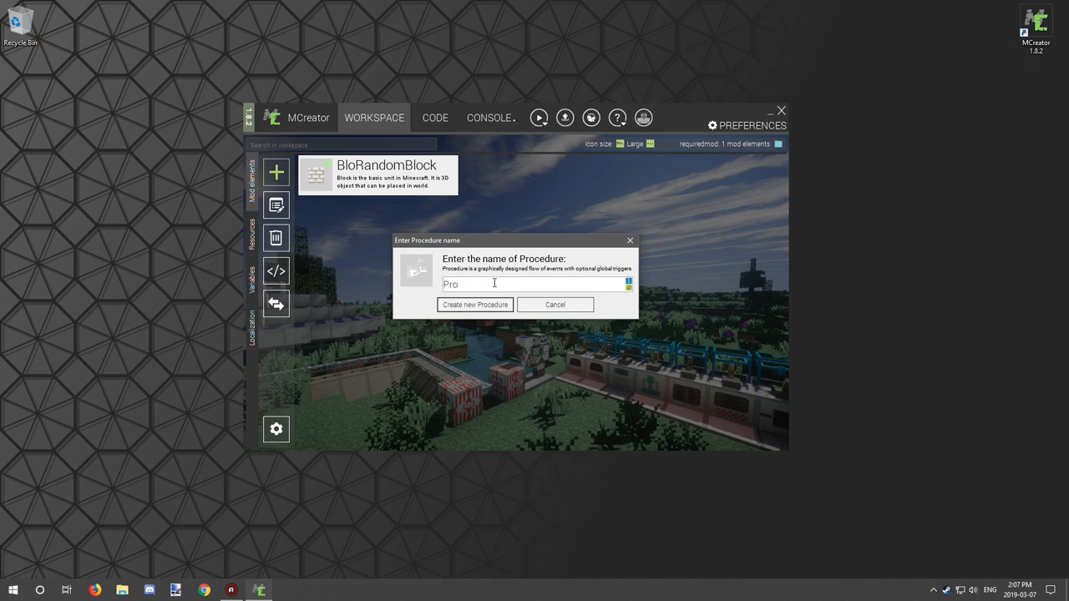
text(Random)
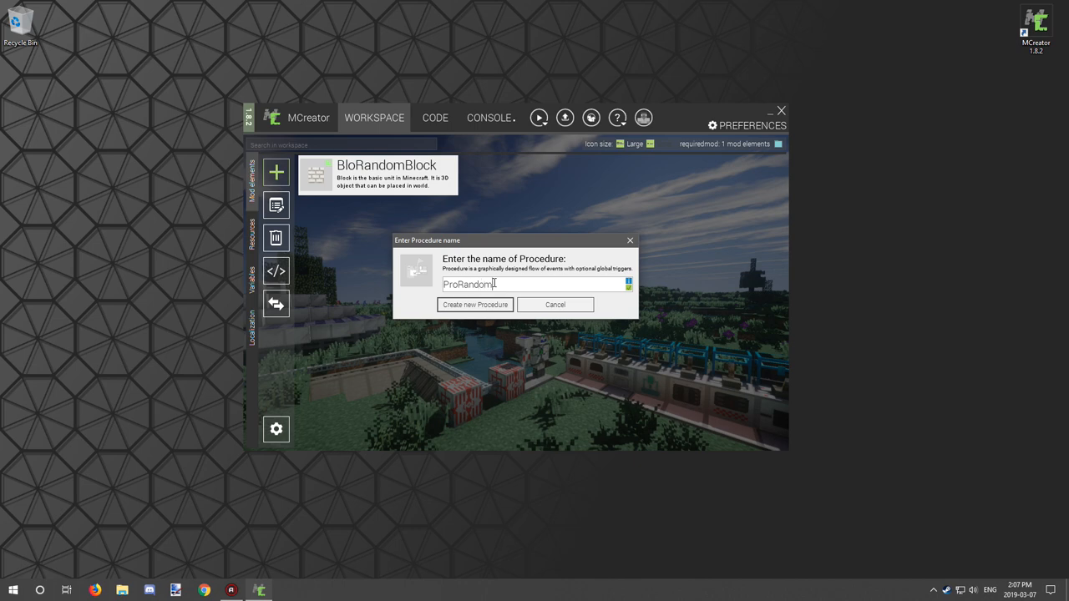
text(izer)
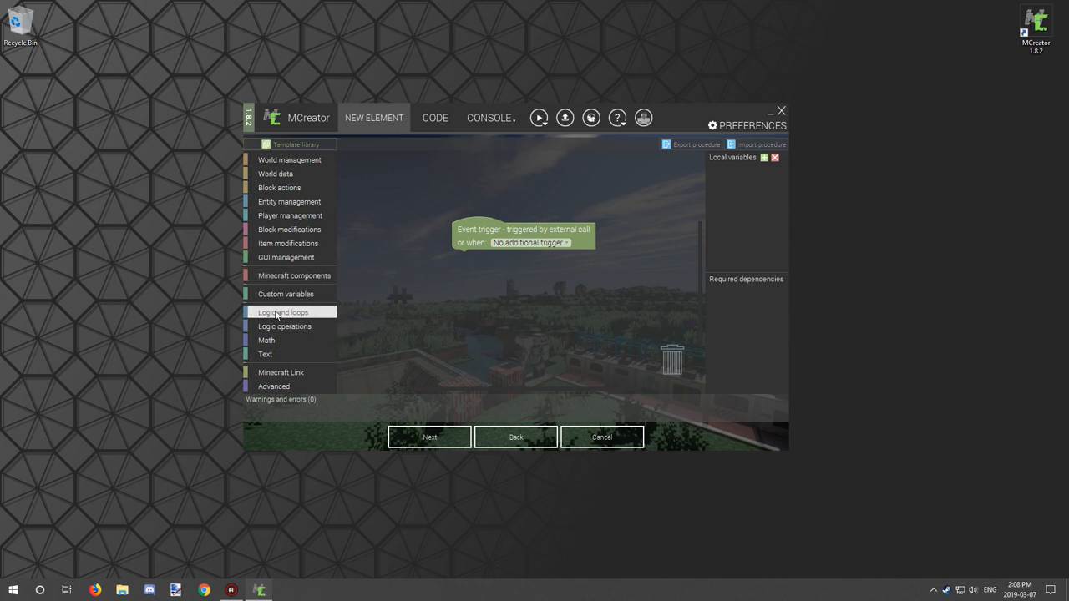
mouse_move(285, 293)
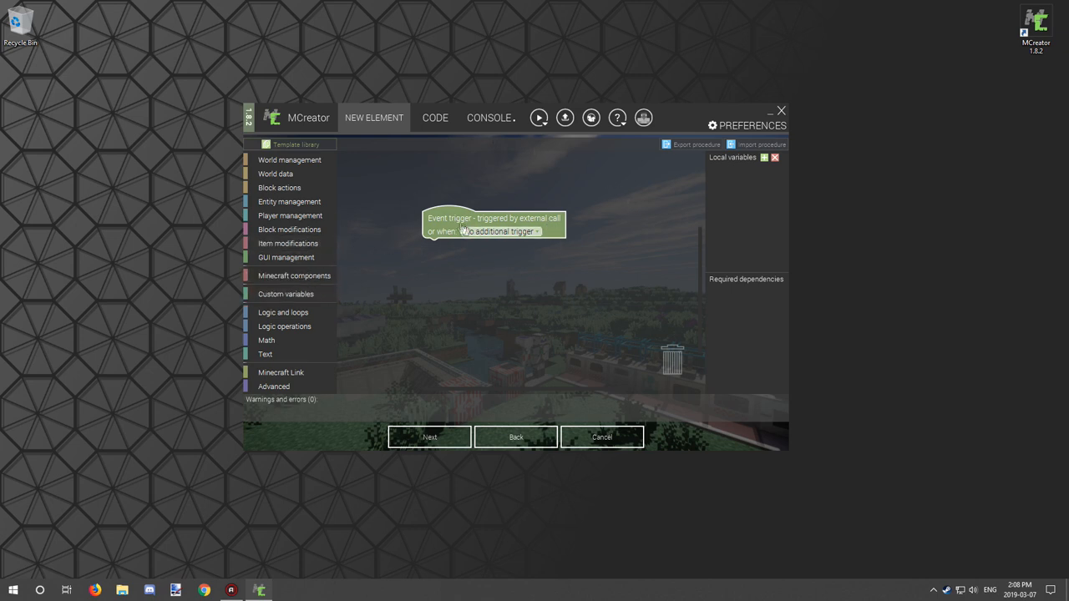
Position the event trigger block and attach an if-do block from Logic and loops beneath it
drag(493, 226, 467, 200)
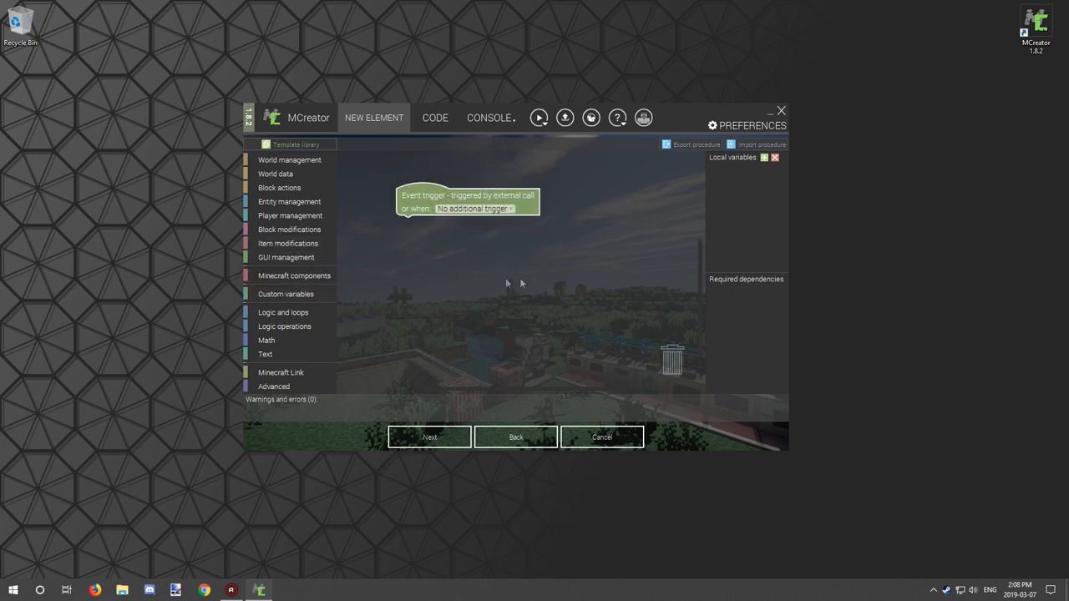
drag(467, 201, 501, 197)
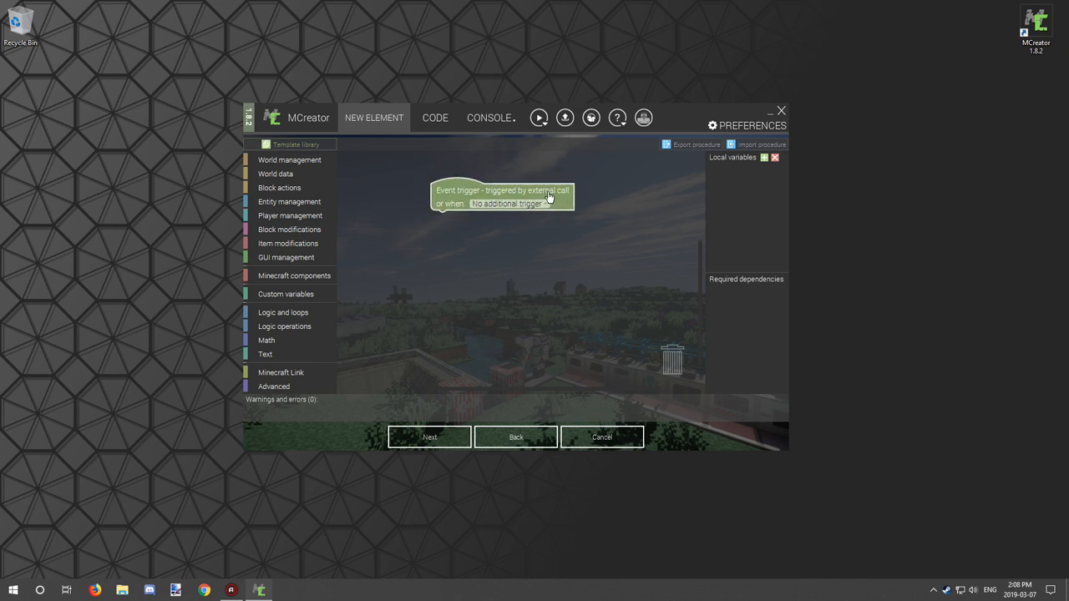
mouse_move(538, 217)
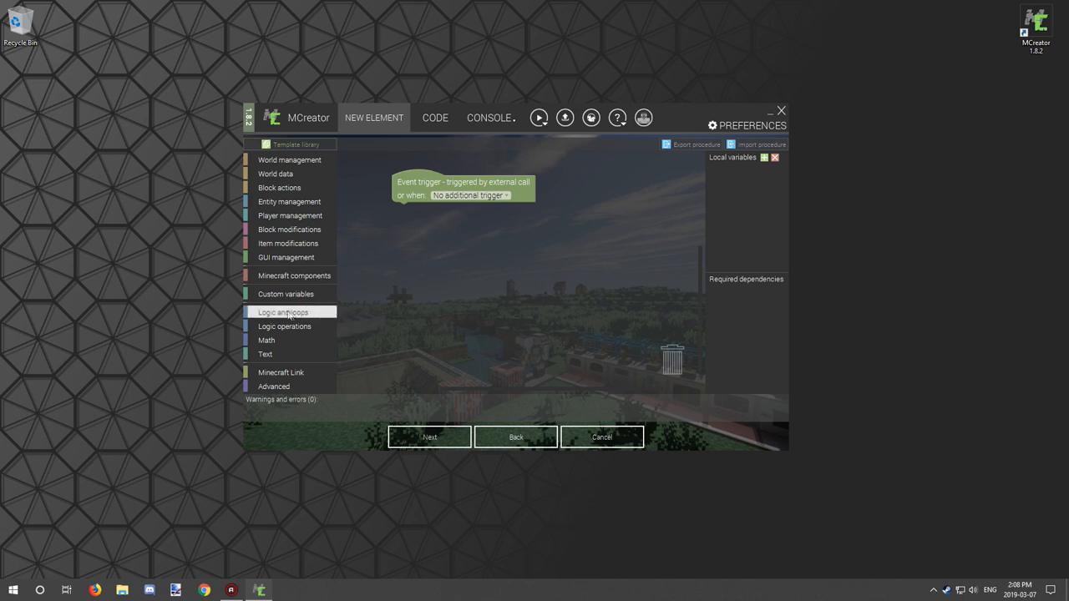
click(284, 312)
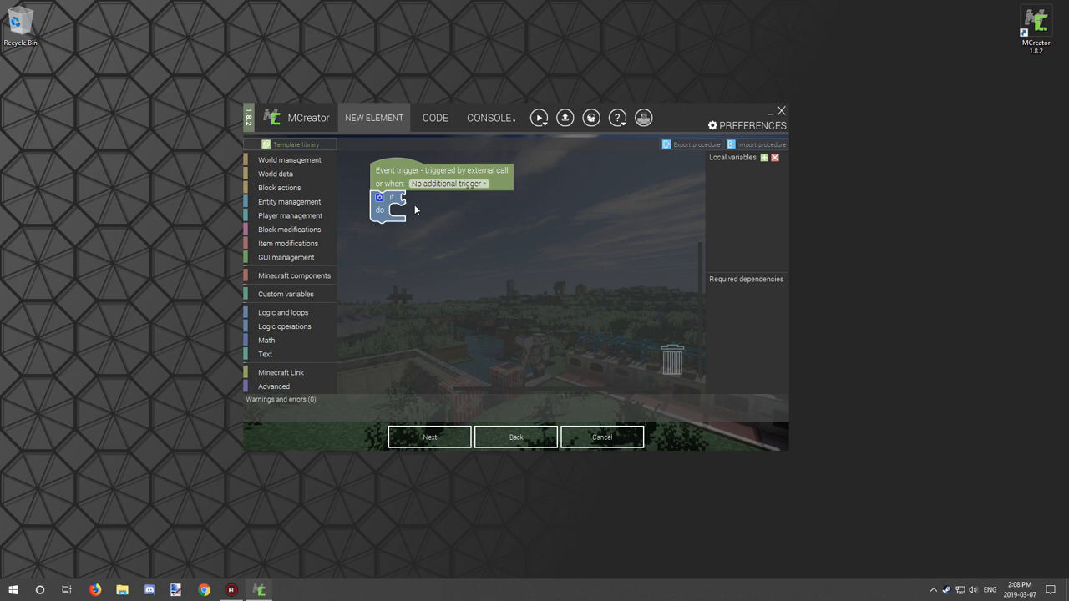
mouse_move(411, 211)
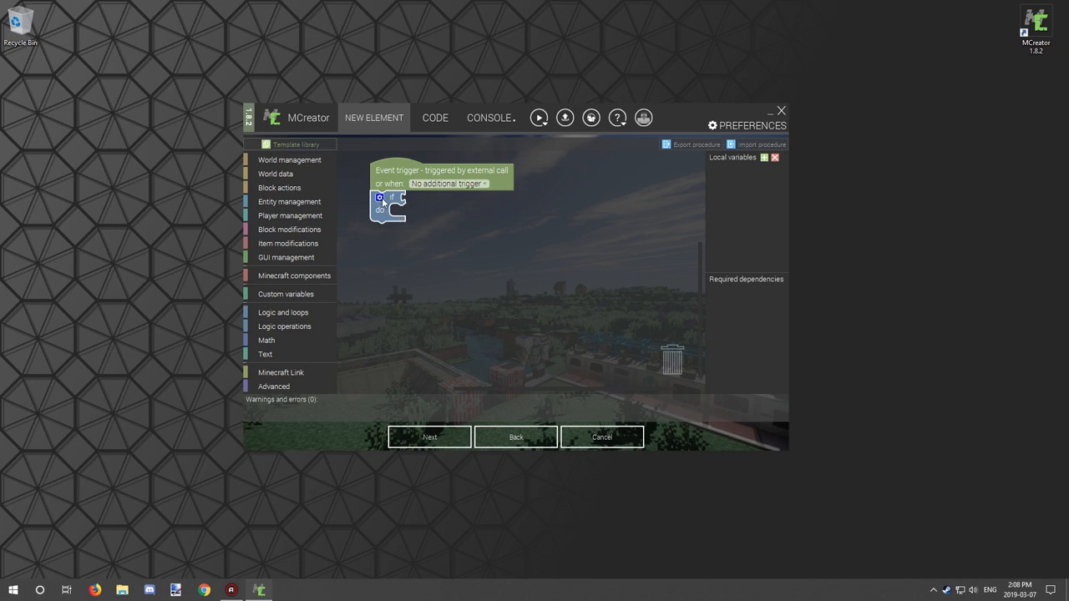
Add an else branch to the if block through its gear mutator
click(379, 197)
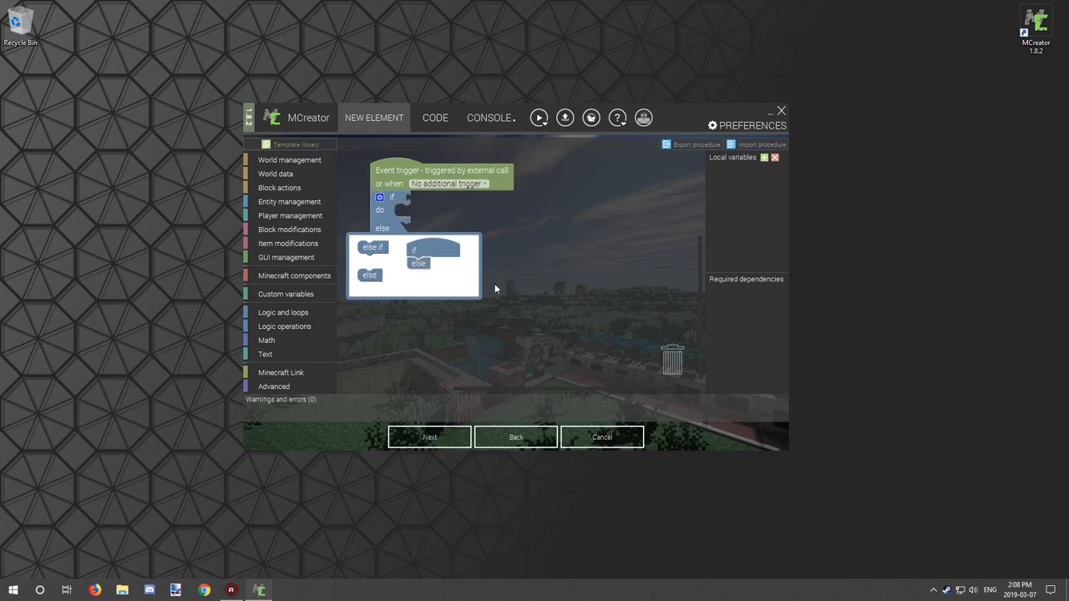
mouse_move(435, 264)
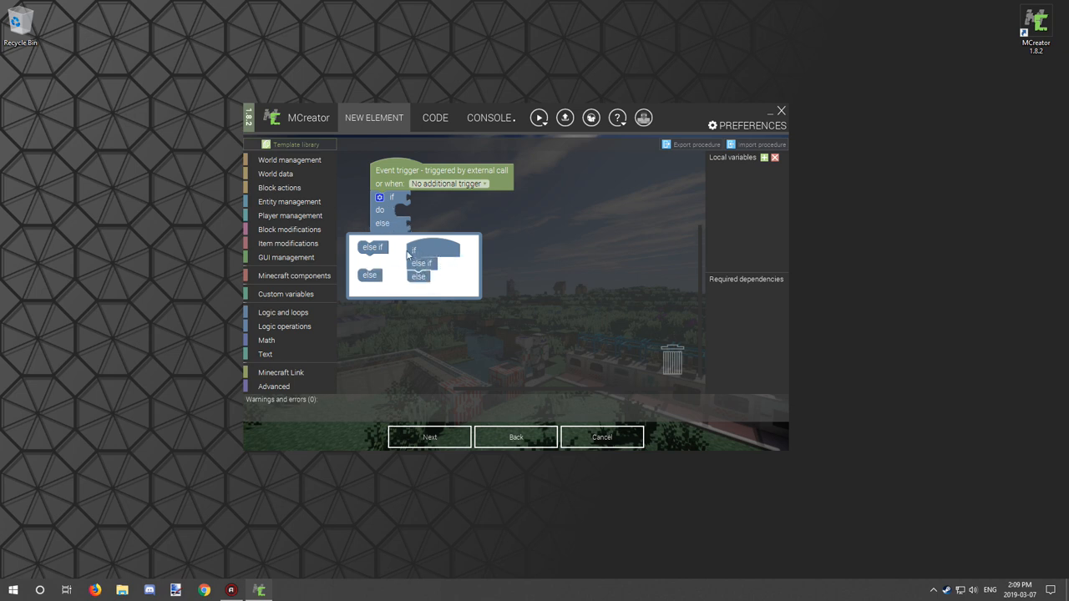
mouse_move(421, 288)
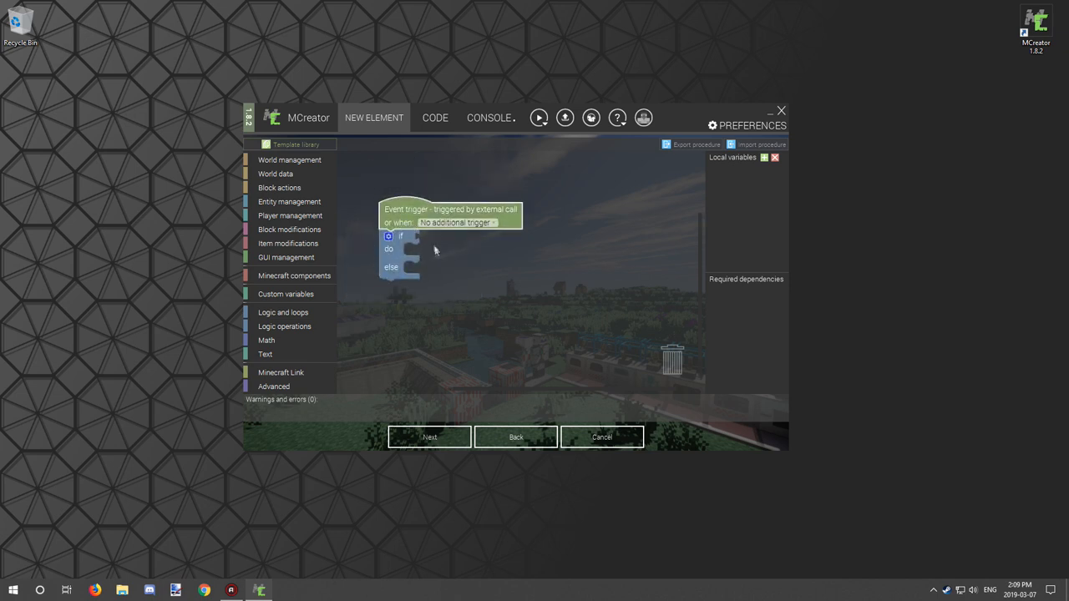
mouse_move(291, 174)
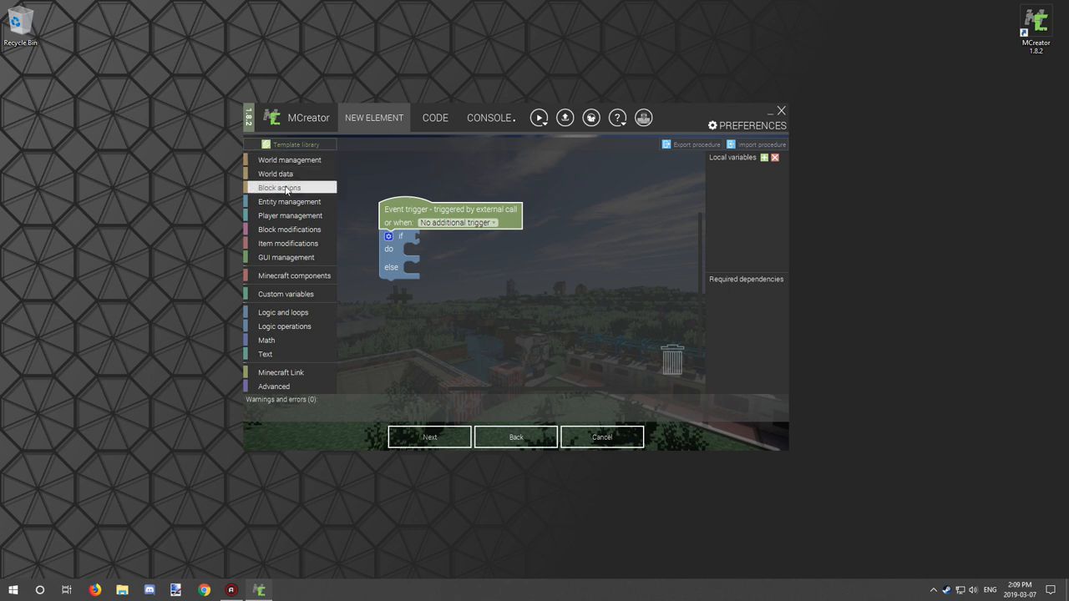
Put a Remove block at x y z action into the if block's do branch
click(280, 187)
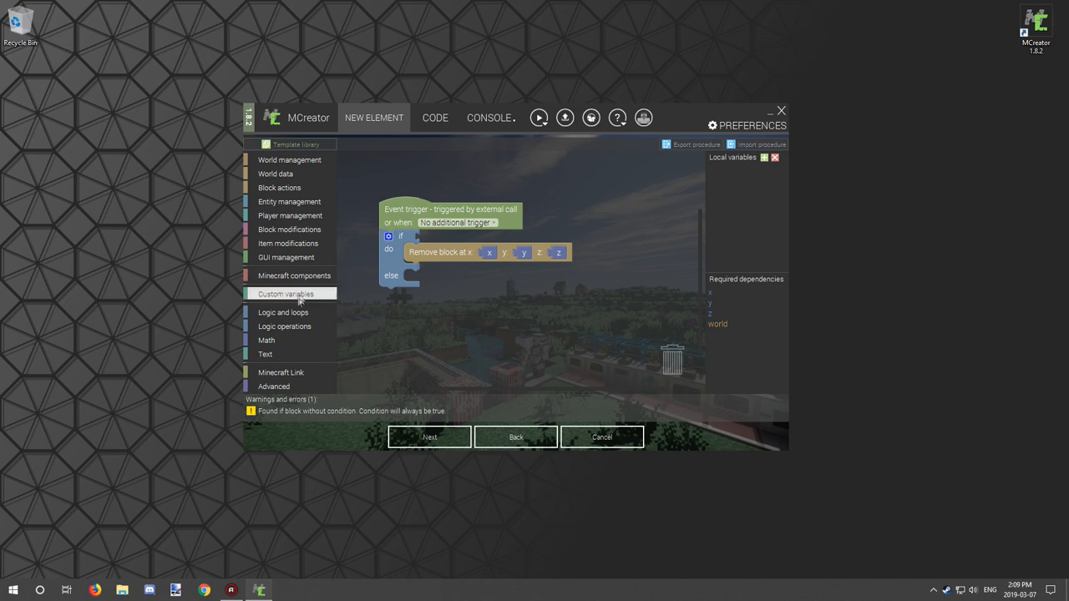
Set the if condition to compare Random [0,1) against 0.5
click(284, 312)
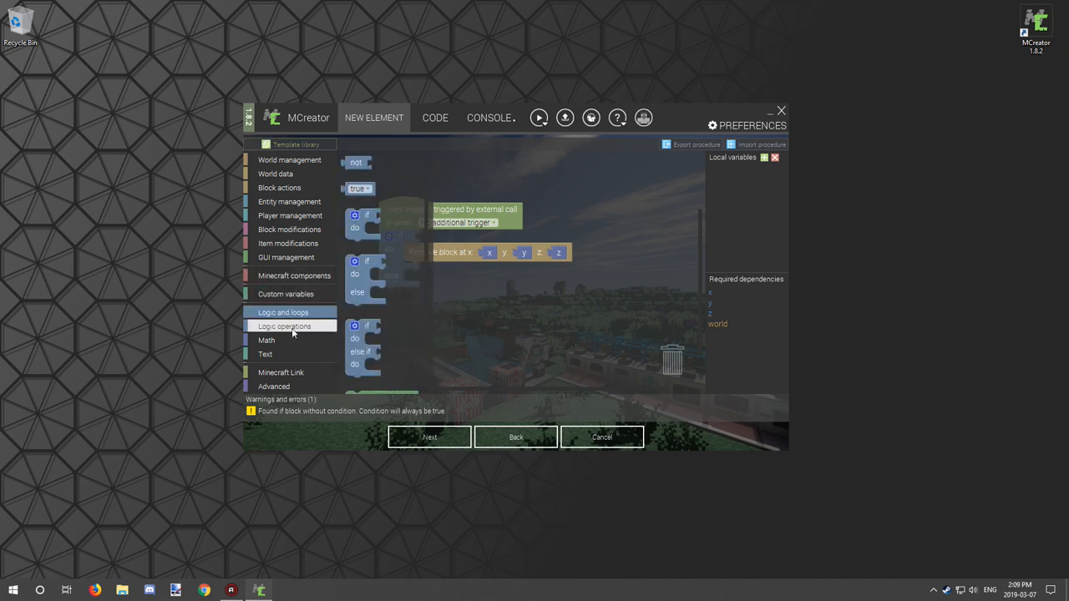
click(265, 341)
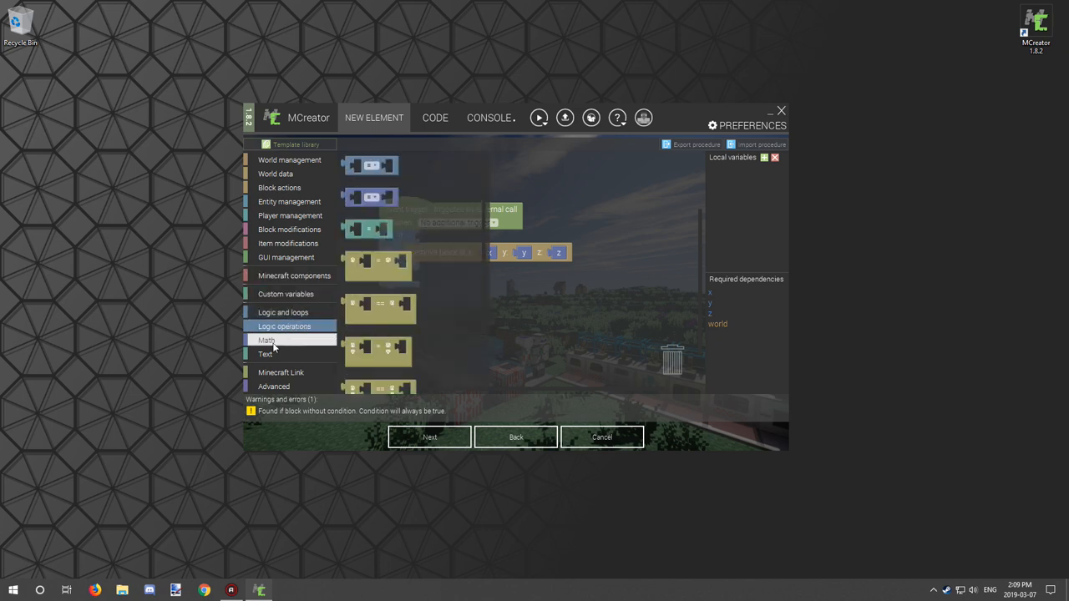
click(267, 340)
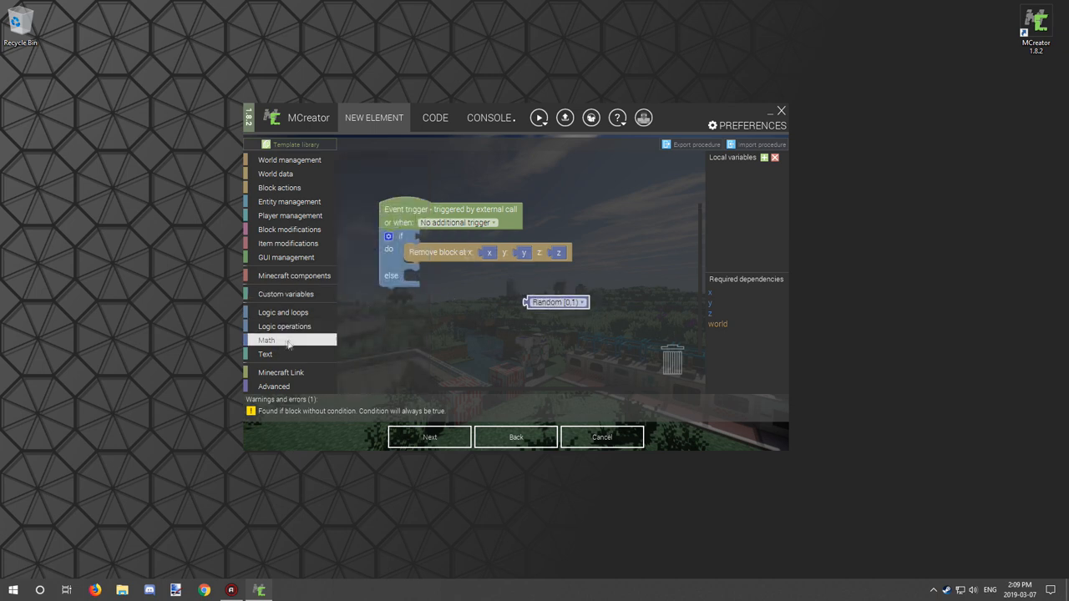
click(267, 341)
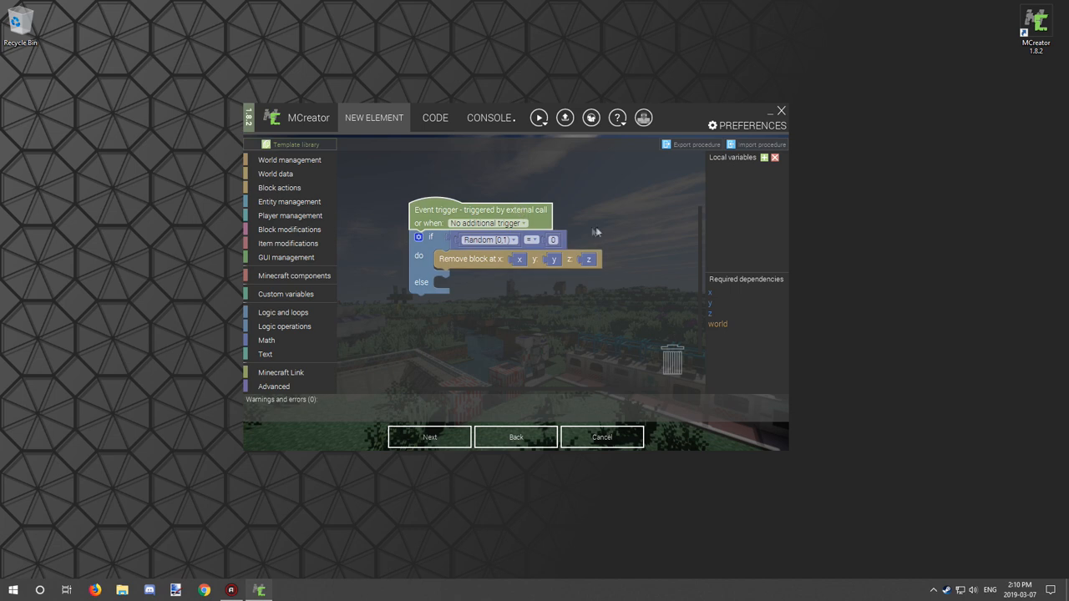
drag(488, 241, 491, 316)
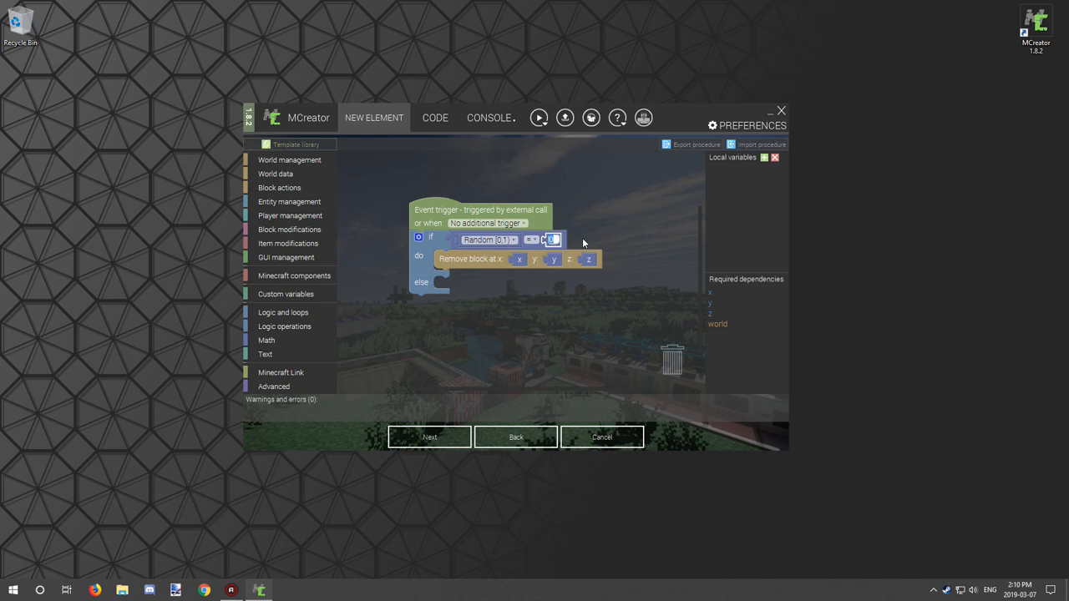
text(])
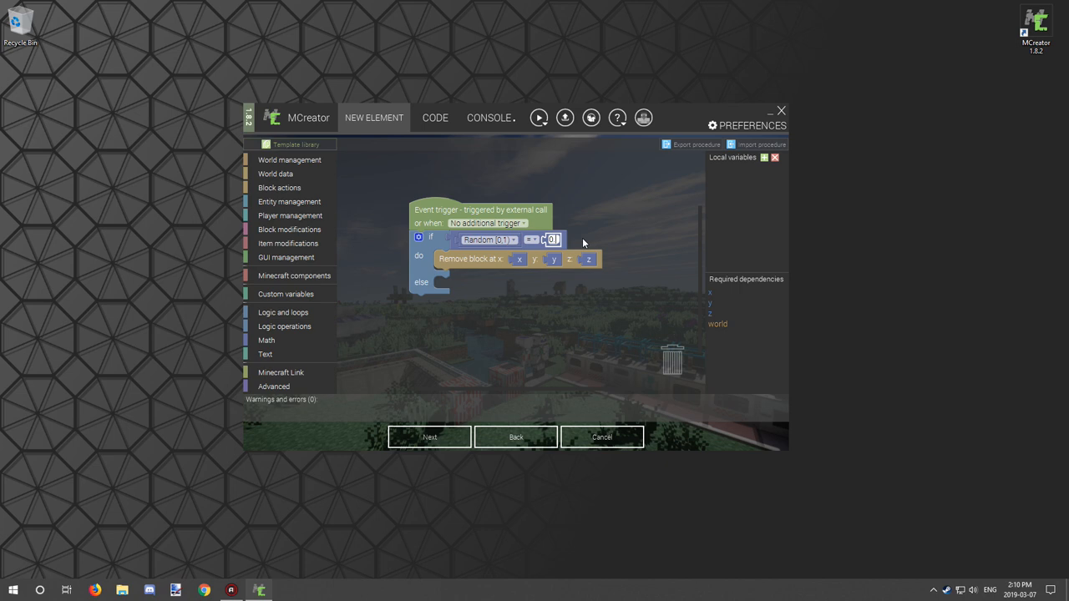
text(0.5)
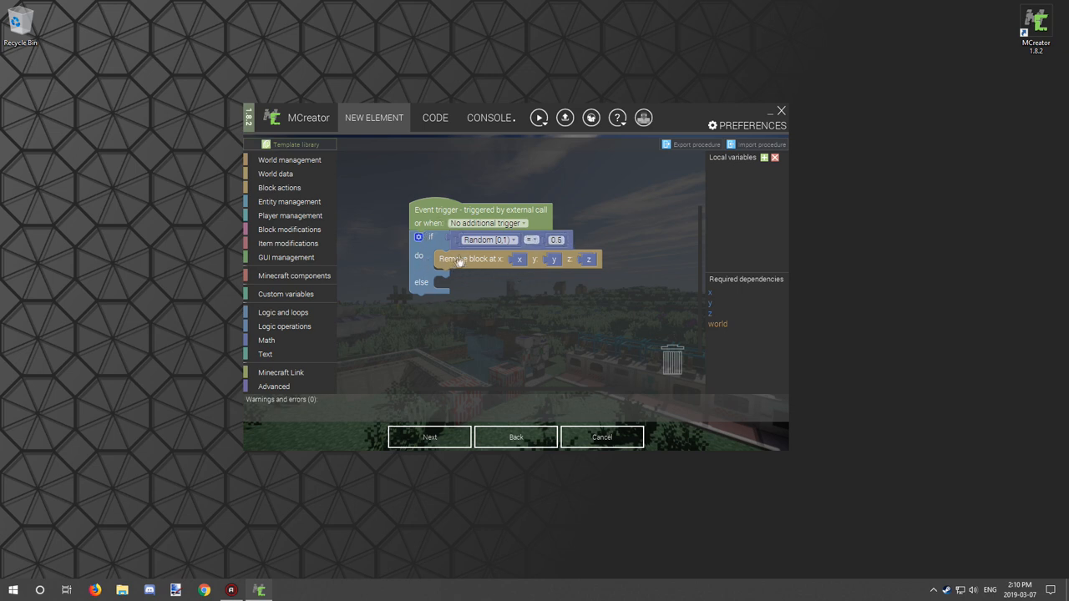
mouse_move(281, 187)
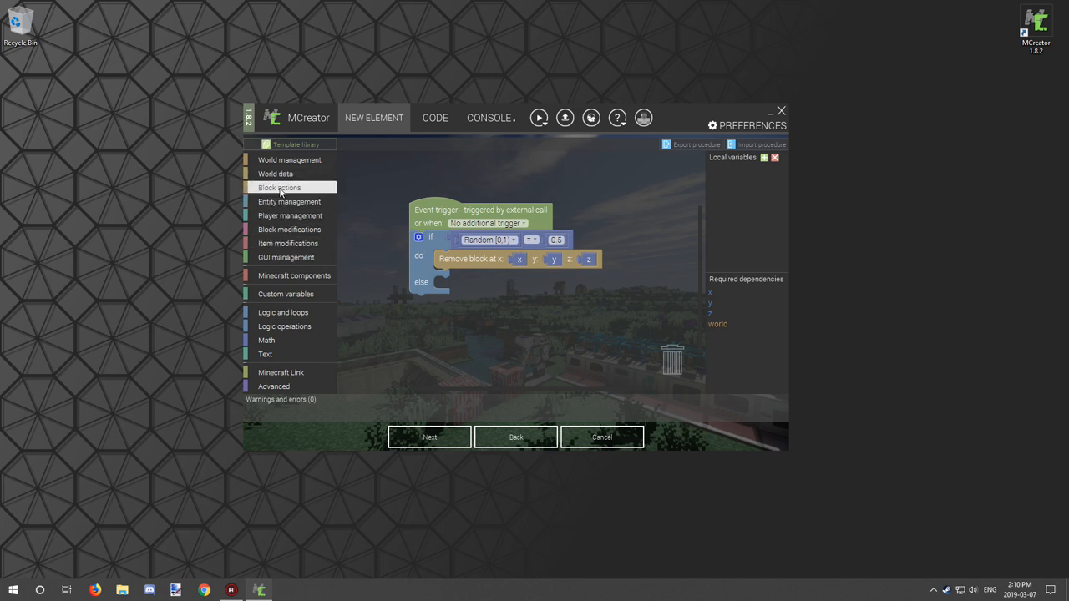
Add Place block at x y z actions placing gold in do and IRON_BLOCK in else
click(281, 187)
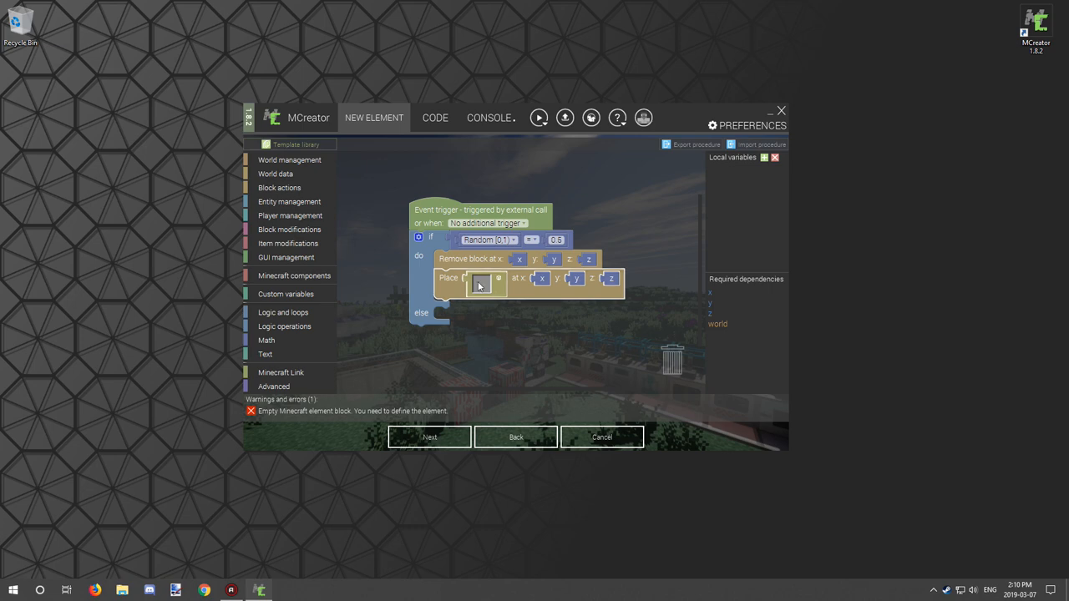
click(481, 284)
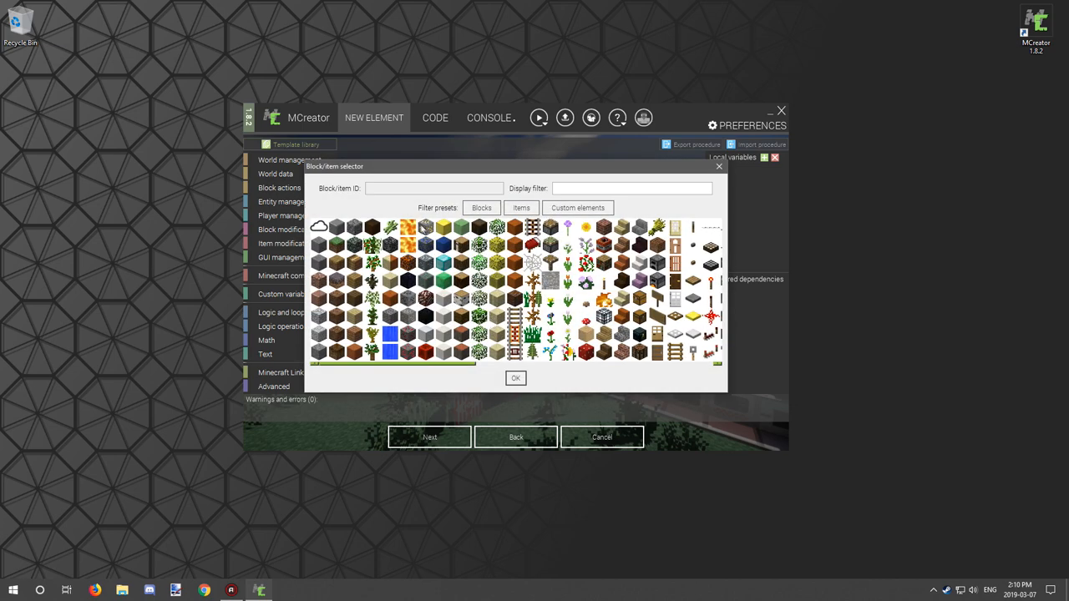
mouse_move(648, 275)
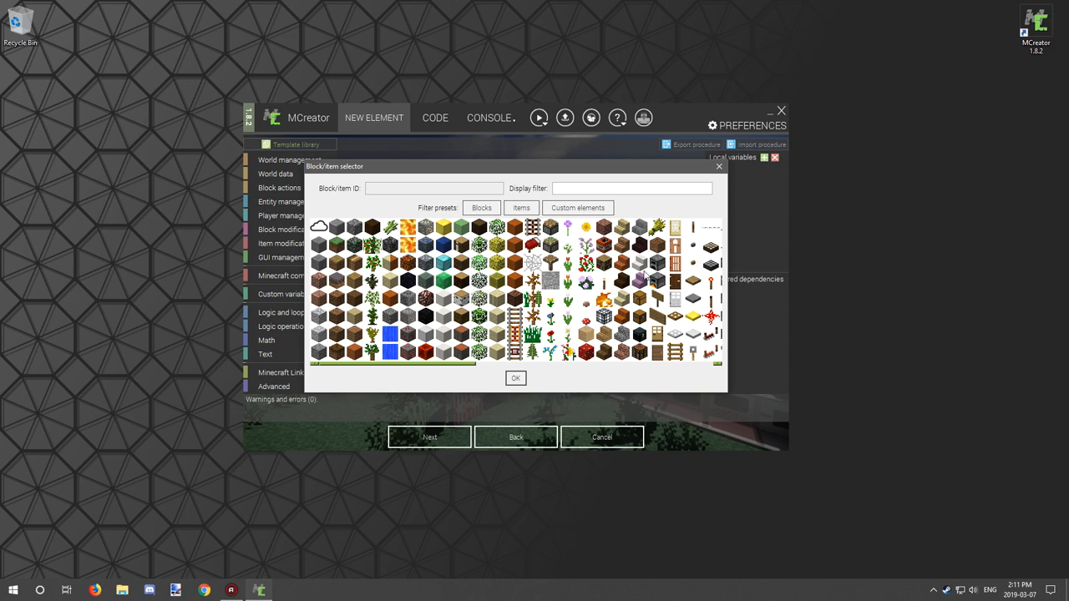
mouse_move(443, 304)
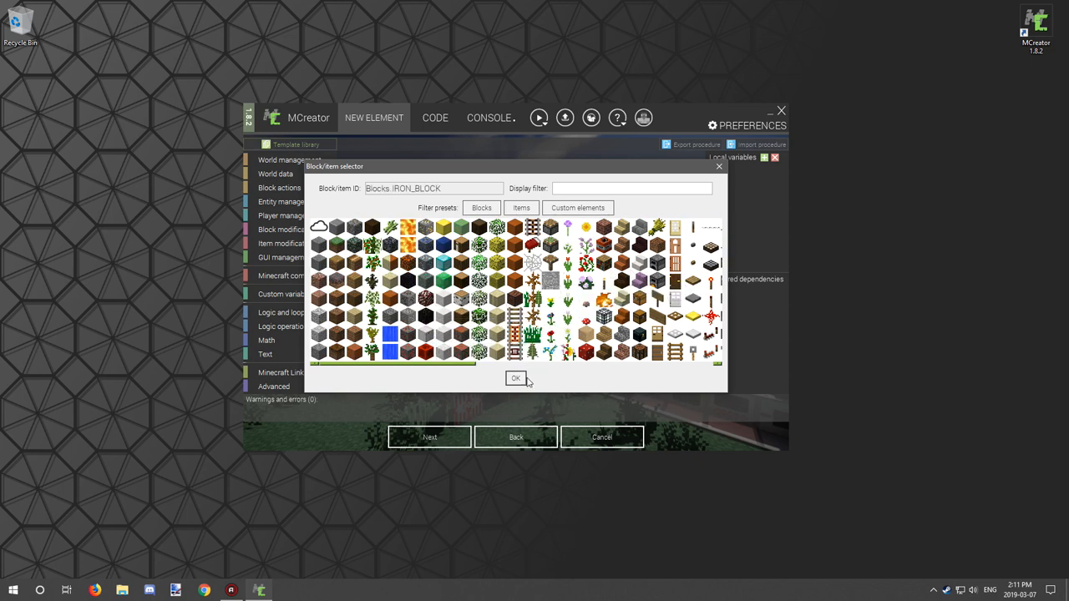
click(515, 378)
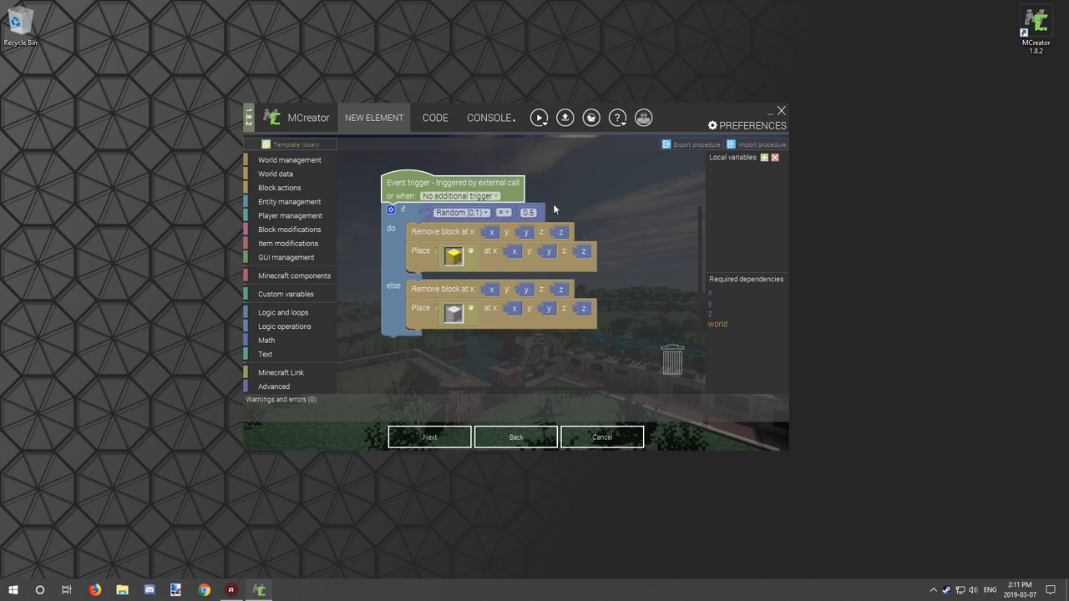
Re-choose the comparison operator testing the random number against 0.5
click(461, 212)
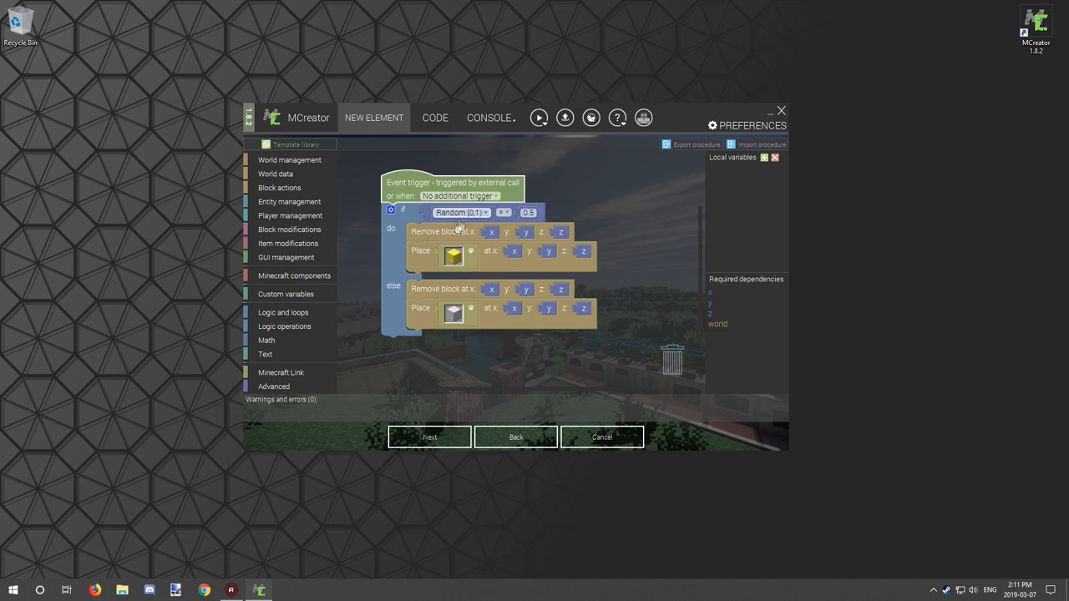
mouse_move(509, 234)
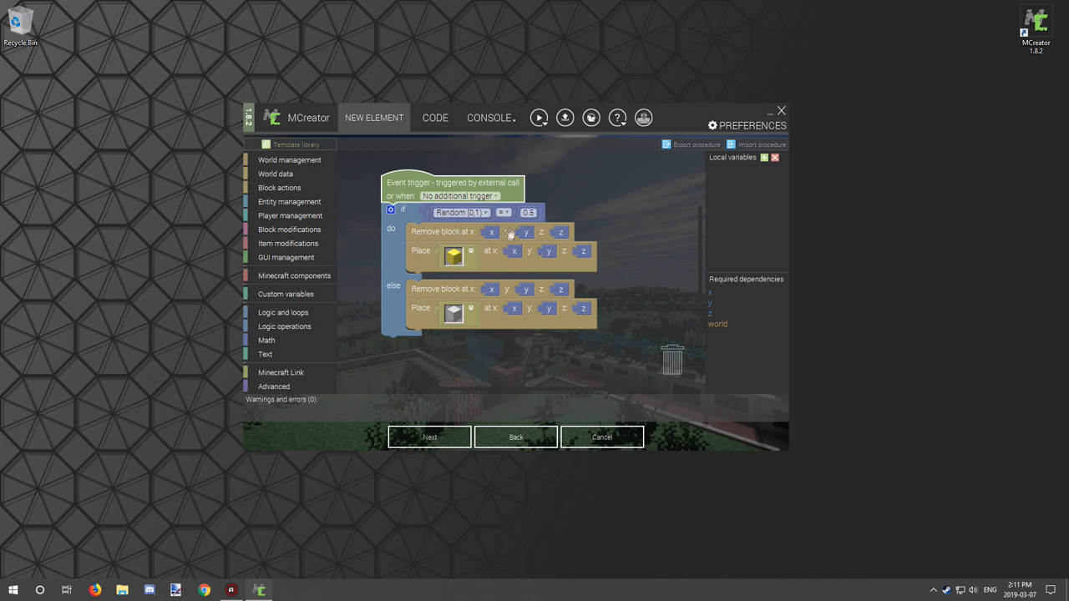
click(505, 212)
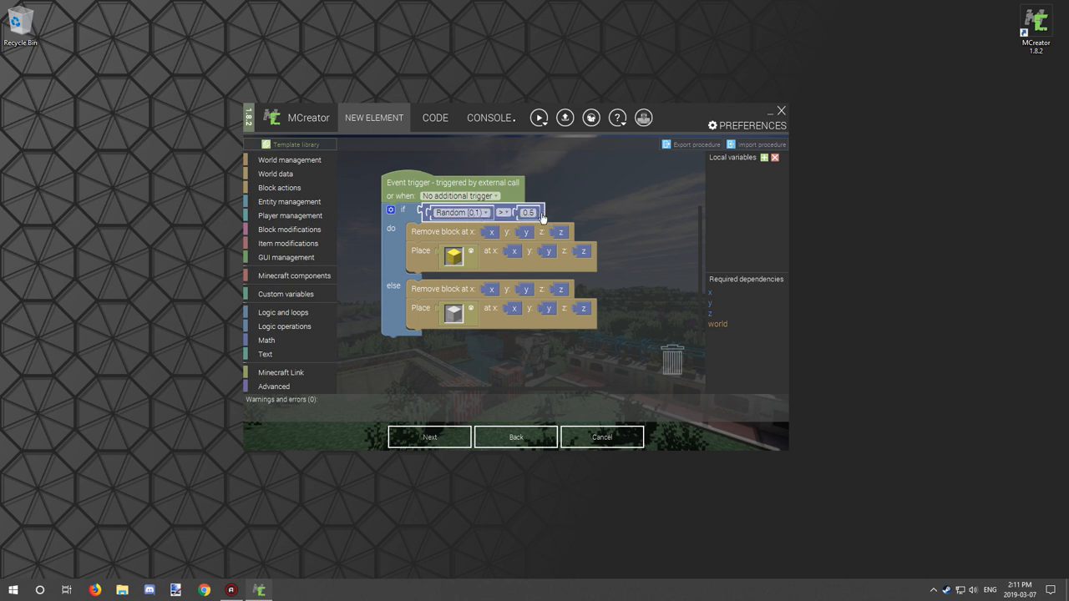
mouse_move(558, 215)
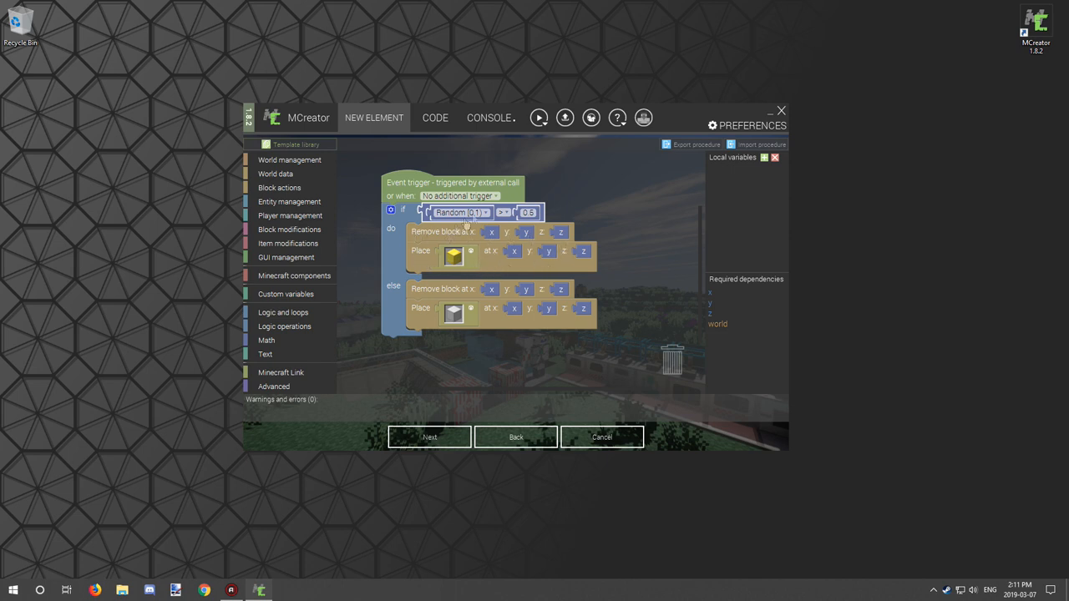
click(504, 212)
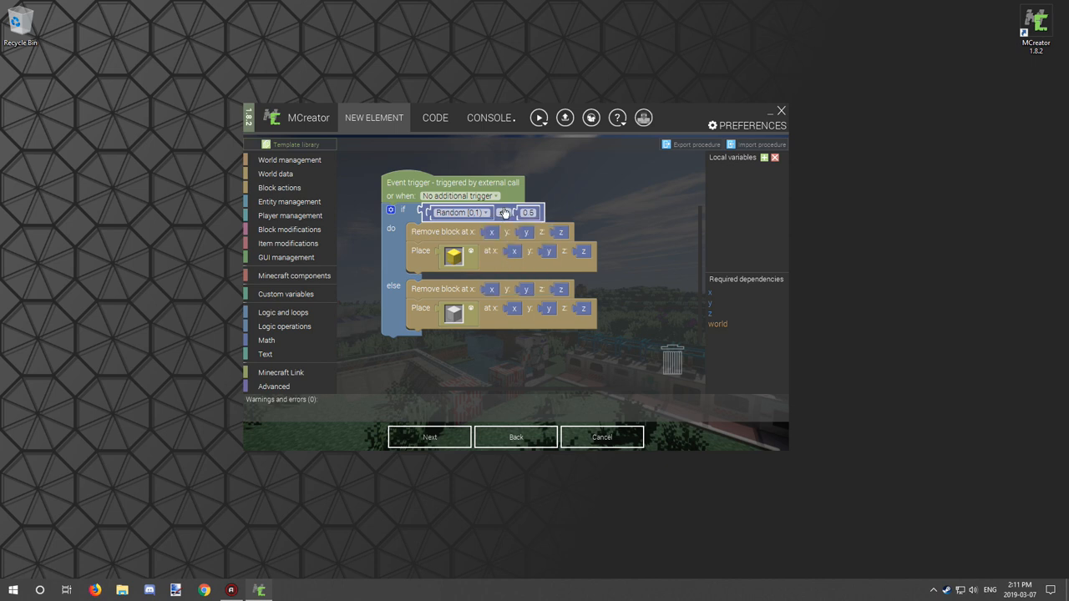
click(502, 213)
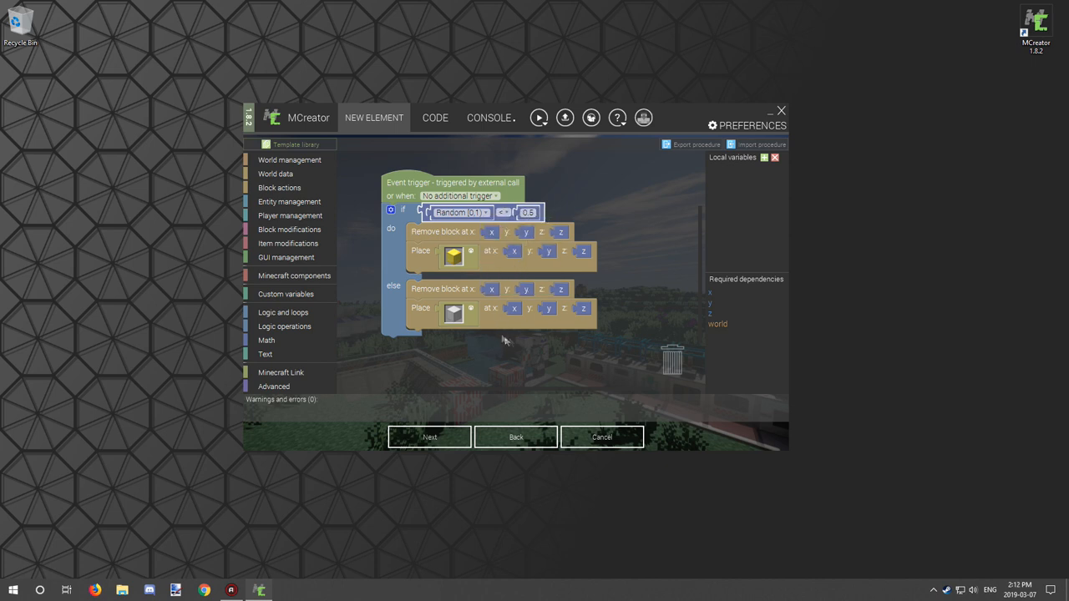
click(504, 212)
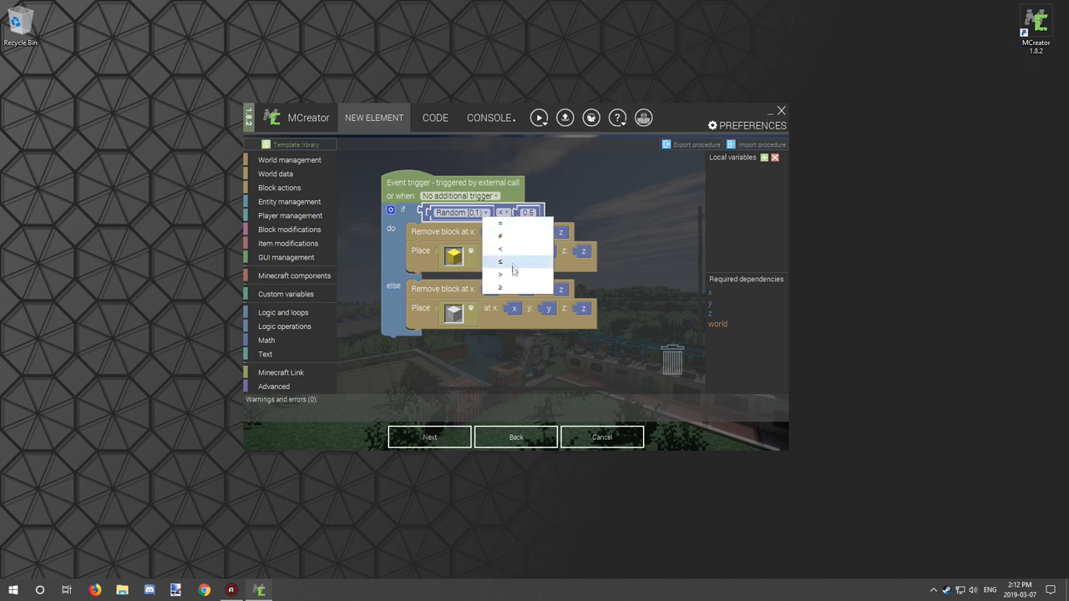
click(501, 274)
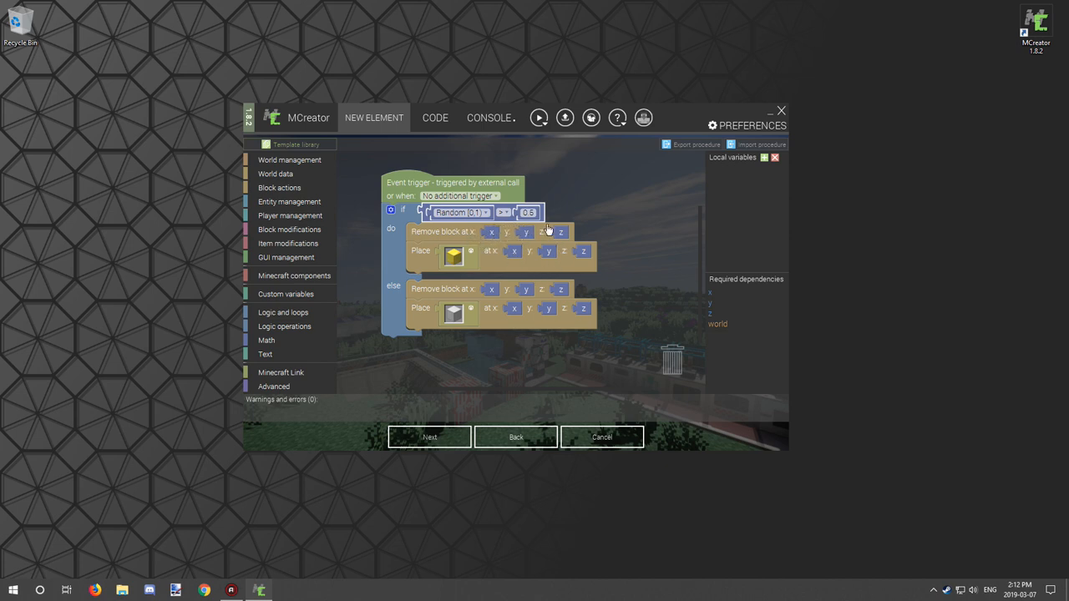
click(284, 312)
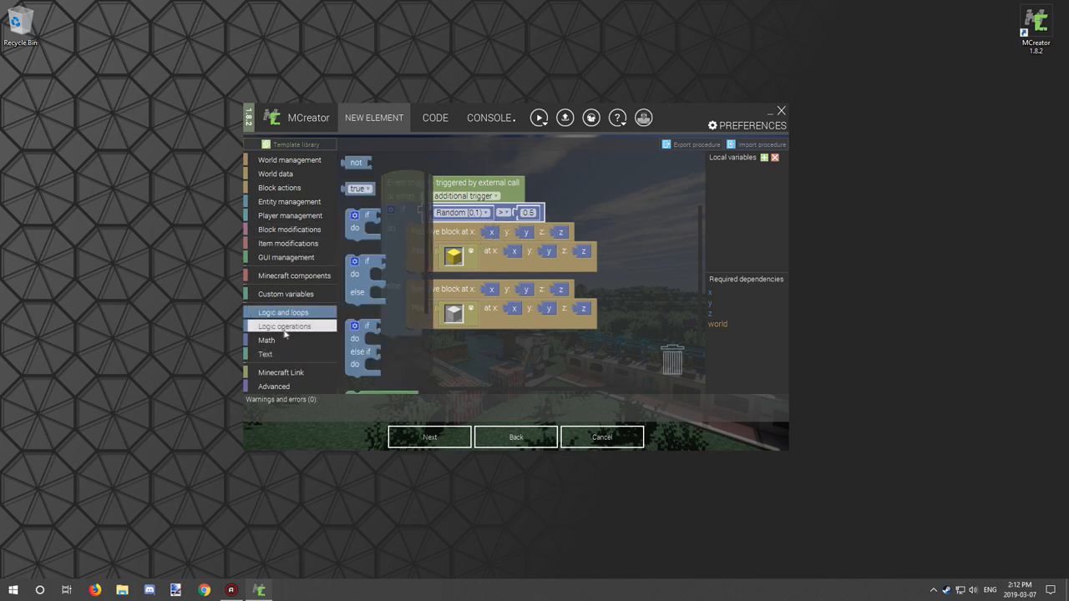
Send "More than 50%" in the gold branch and a duplicated "Less than 50%" message in else
click(290, 216)
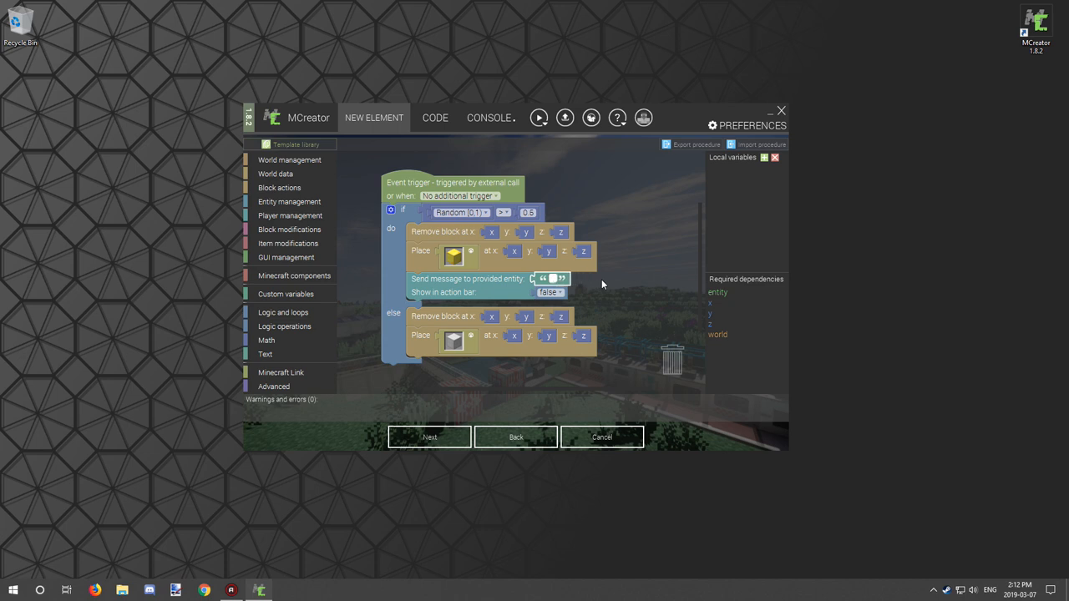
text(50%)
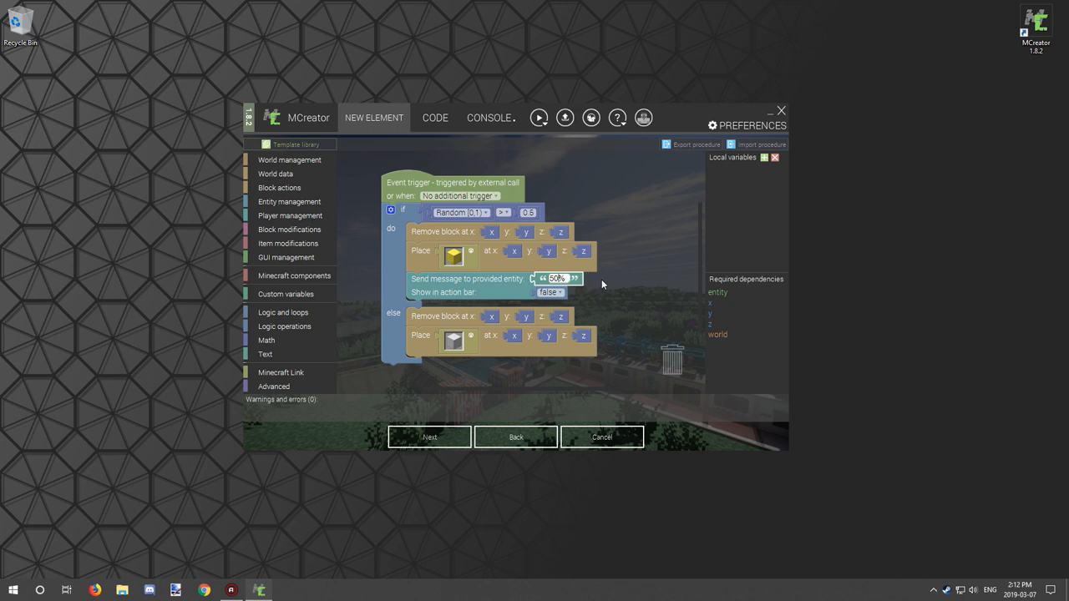
text(>)
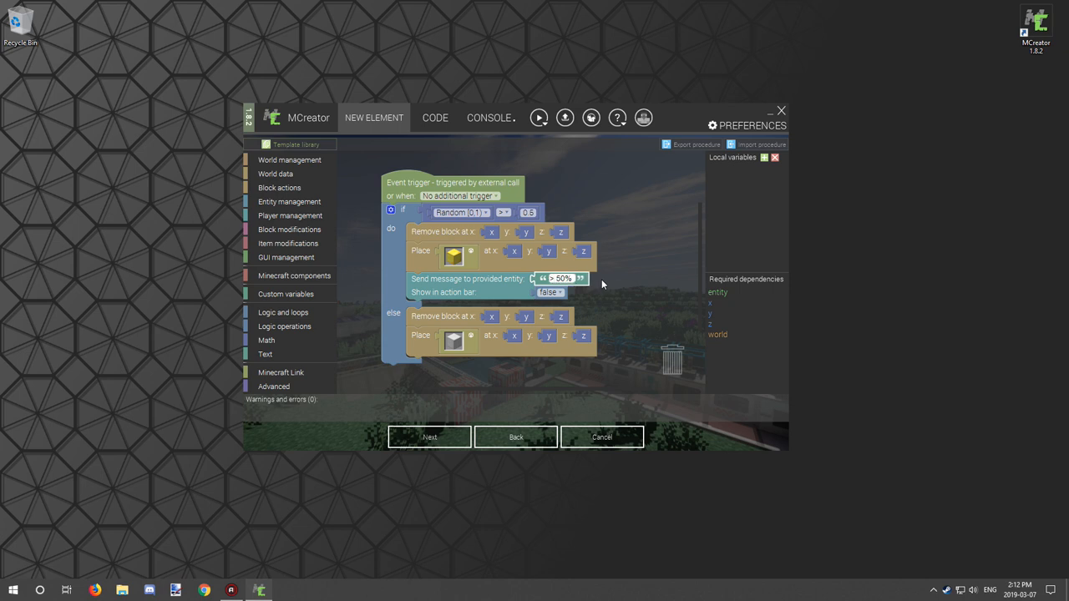
right_click(468, 279)
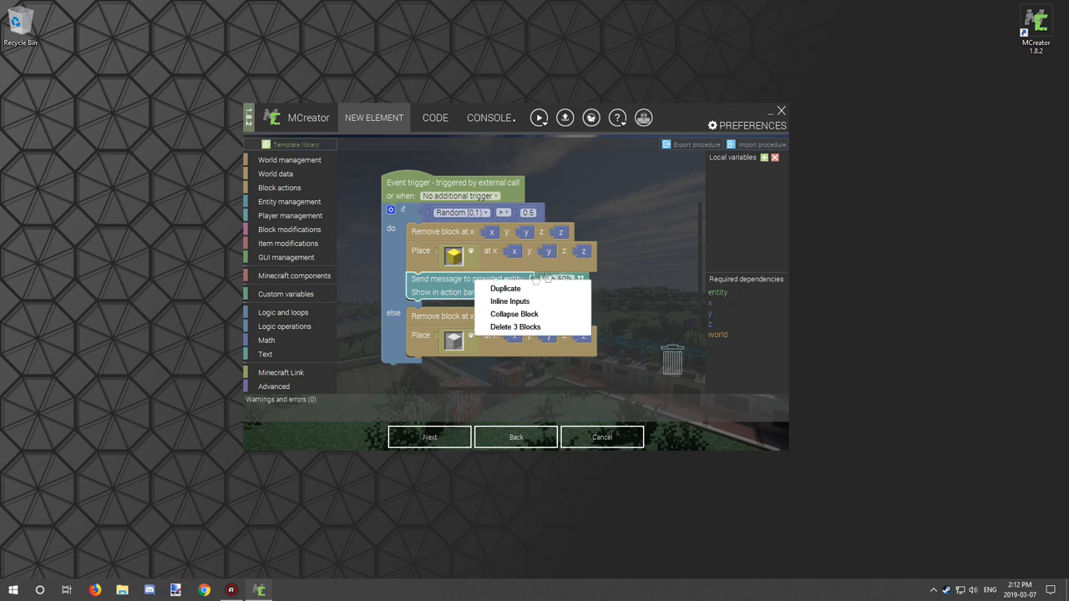
click(504, 288)
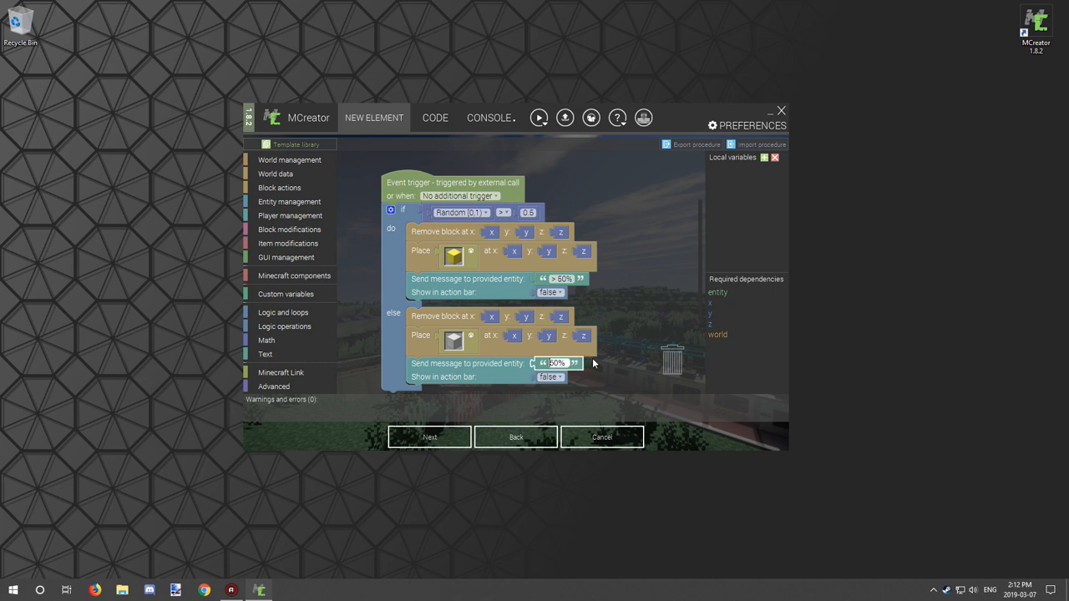
text(Less 50%)
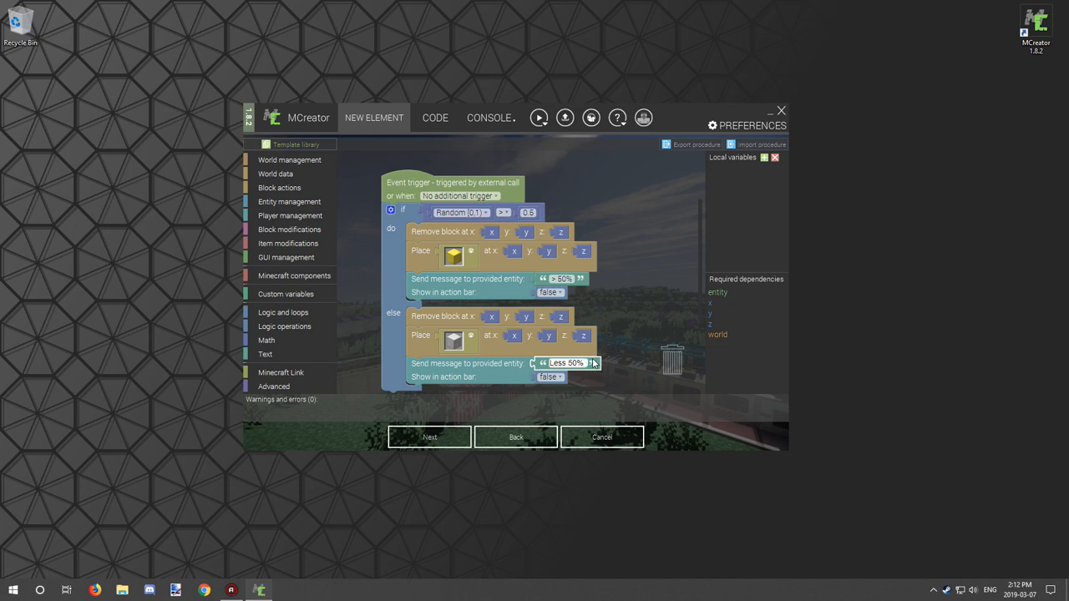
text(Lessthan 50)
click(561, 279)
text(More than)
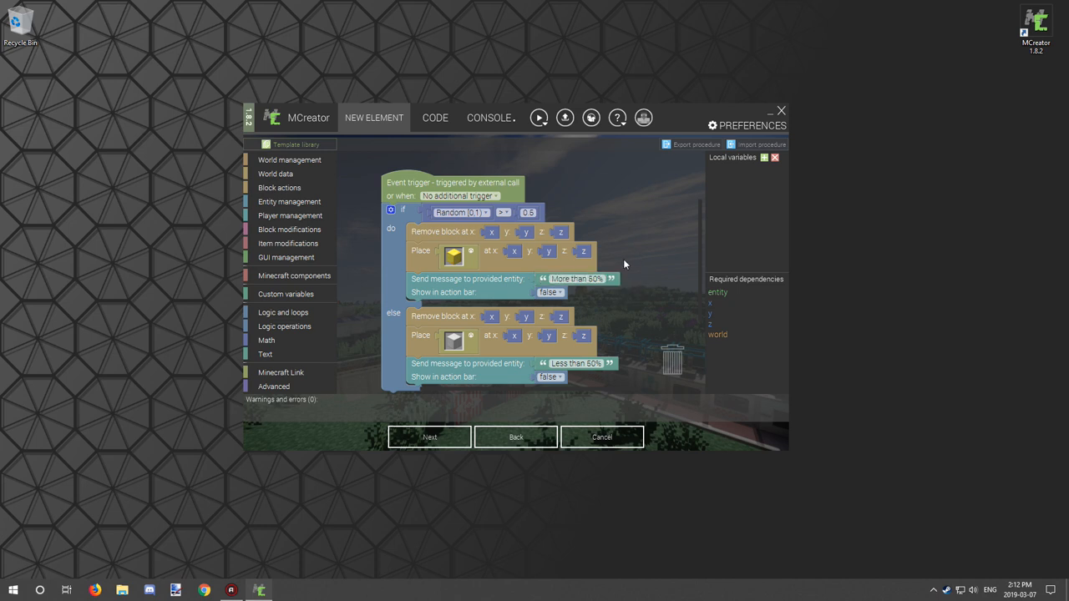
mouse_move(645, 227)
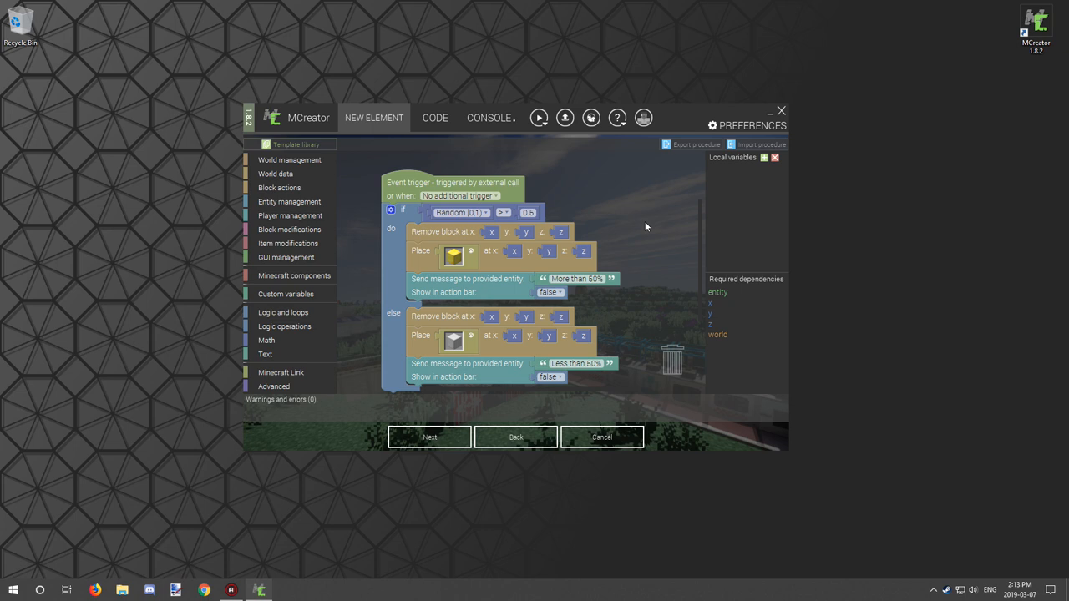
Set the message's action bar display to false
click(550, 292)
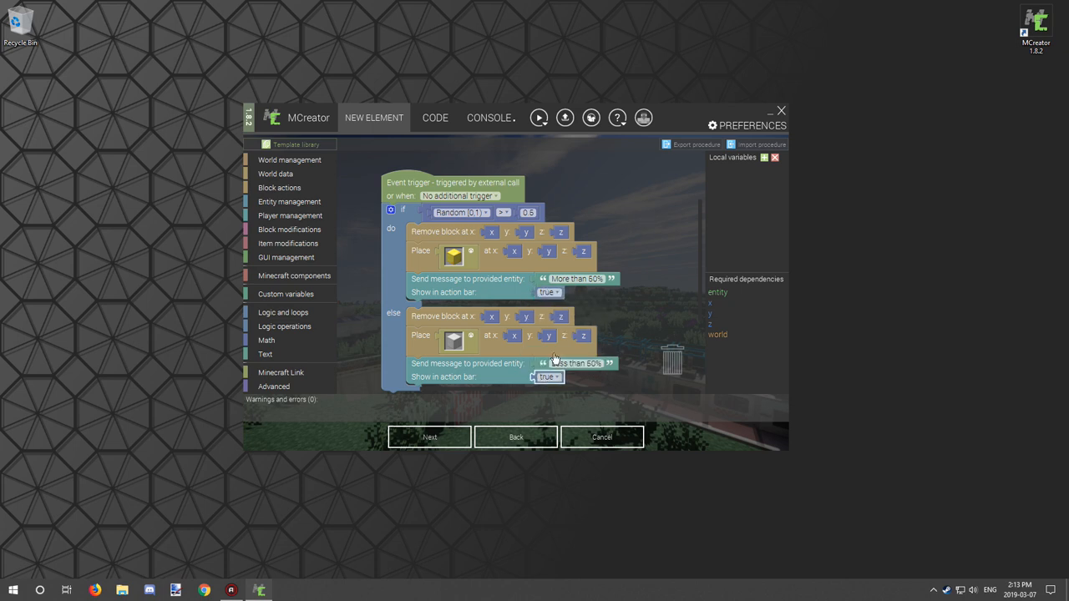
click(548, 290)
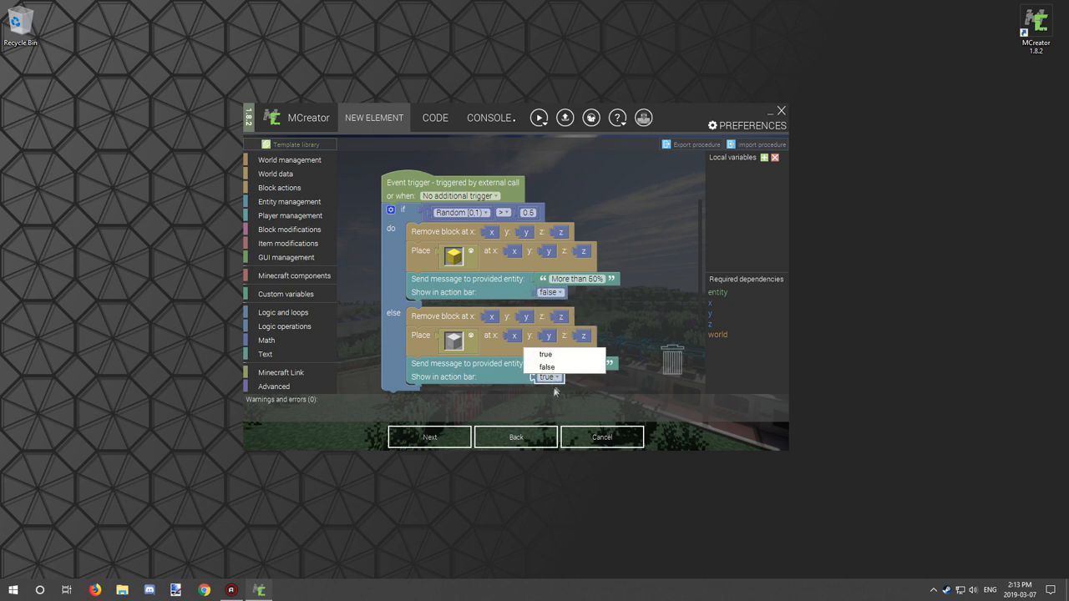
click(547, 367)
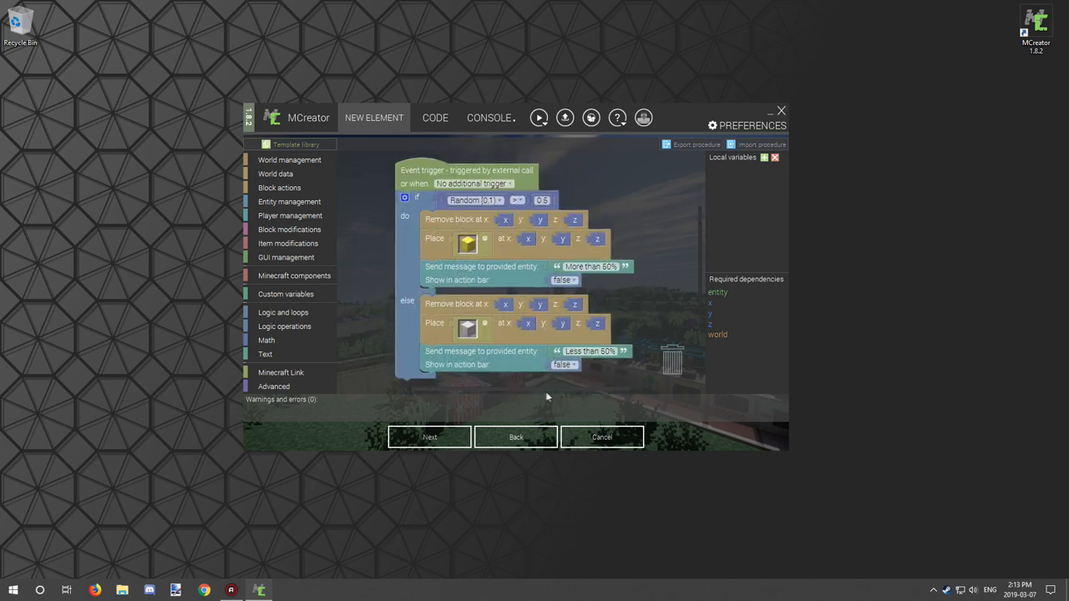
Save the ProRandomizer procedure and reach BloRandomBlock's trigger settings page
click(429, 437)
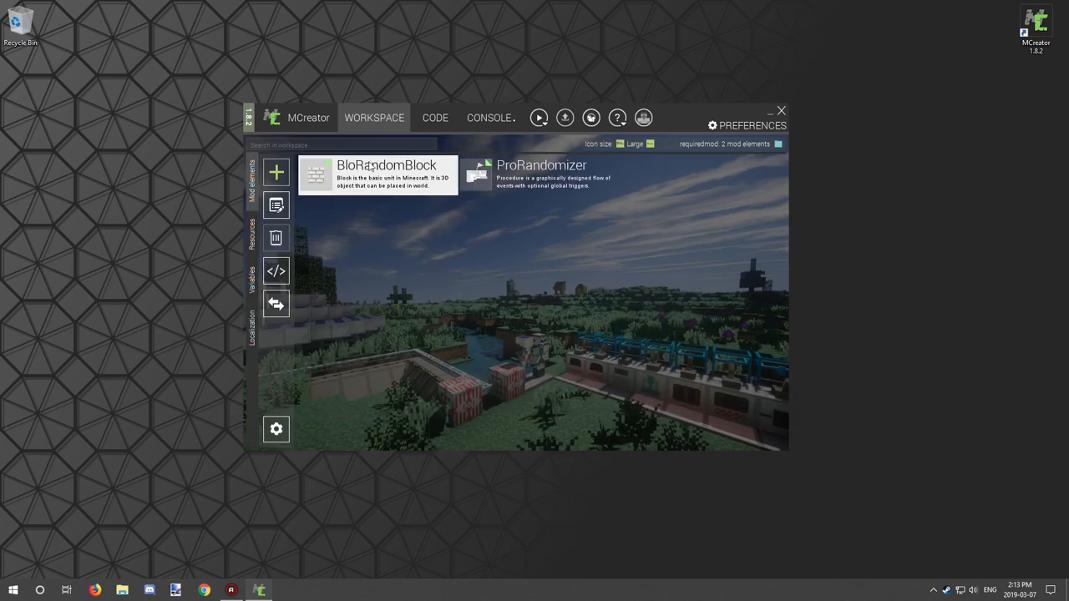
double_click(388, 175)
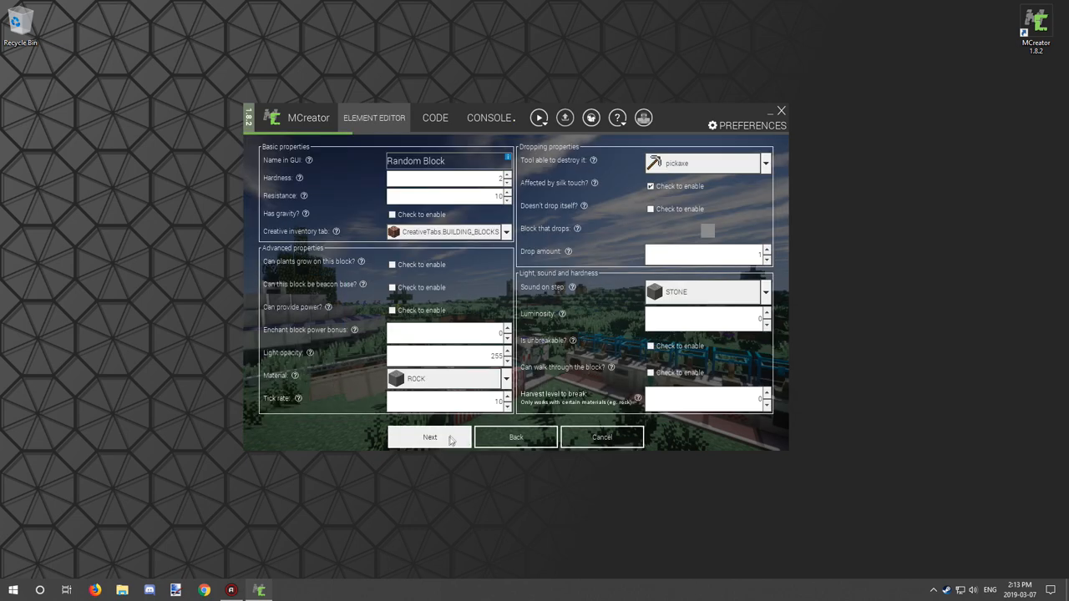
click(429, 438)
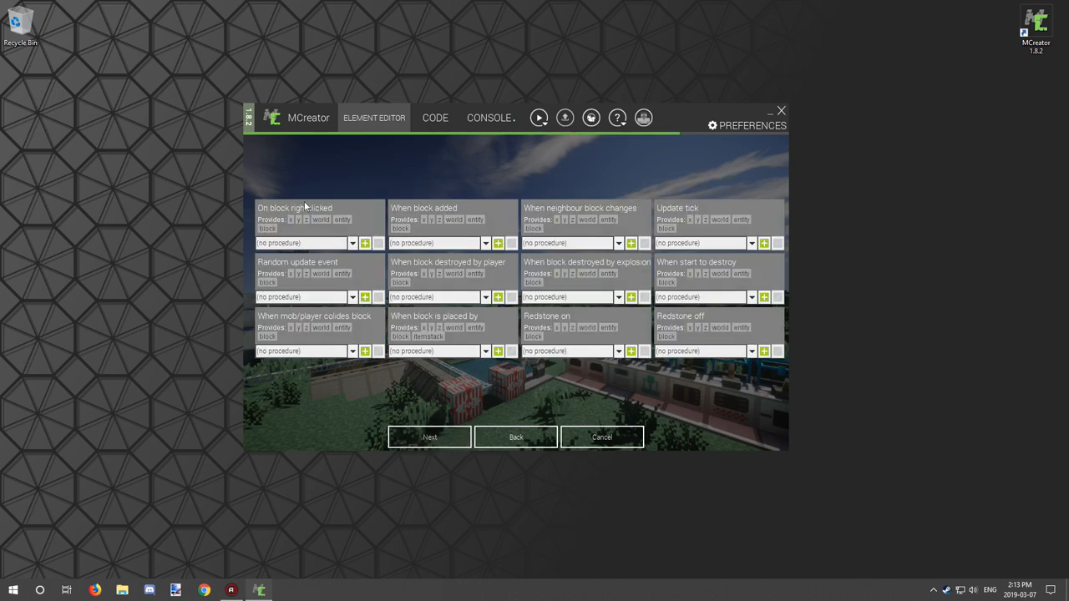
Assign ProRandomizer to the 'On block right clicked' trigger and save the block
click(351, 244)
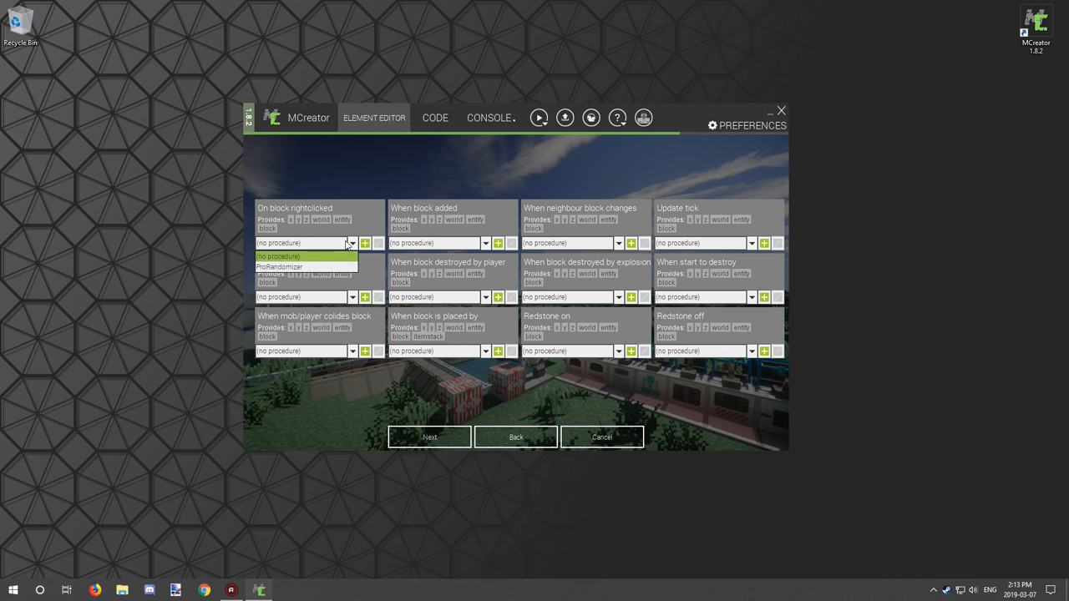
click(305, 267)
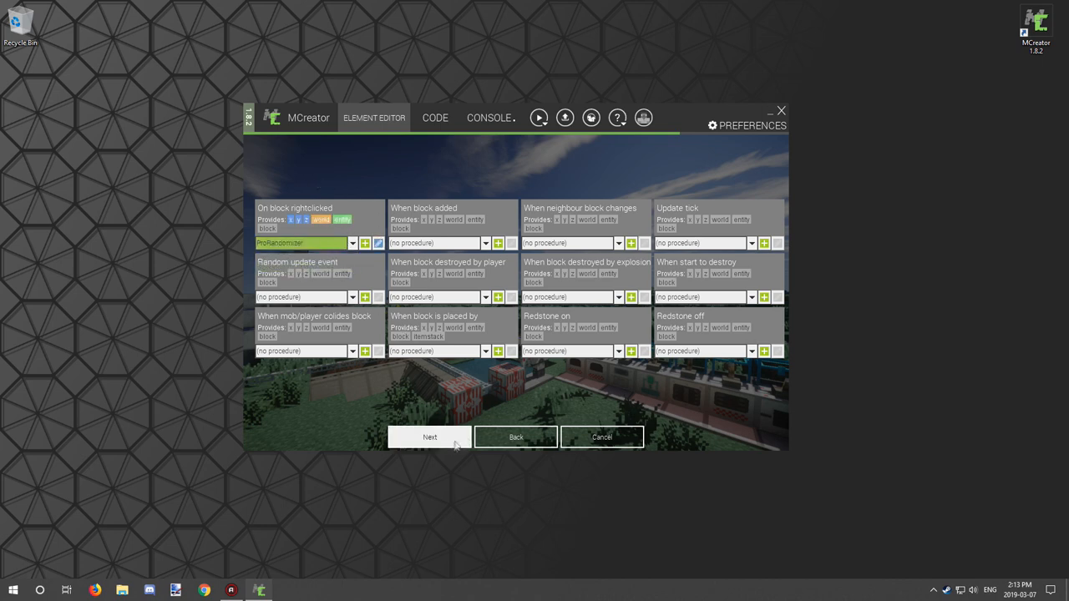
click(429, 438)
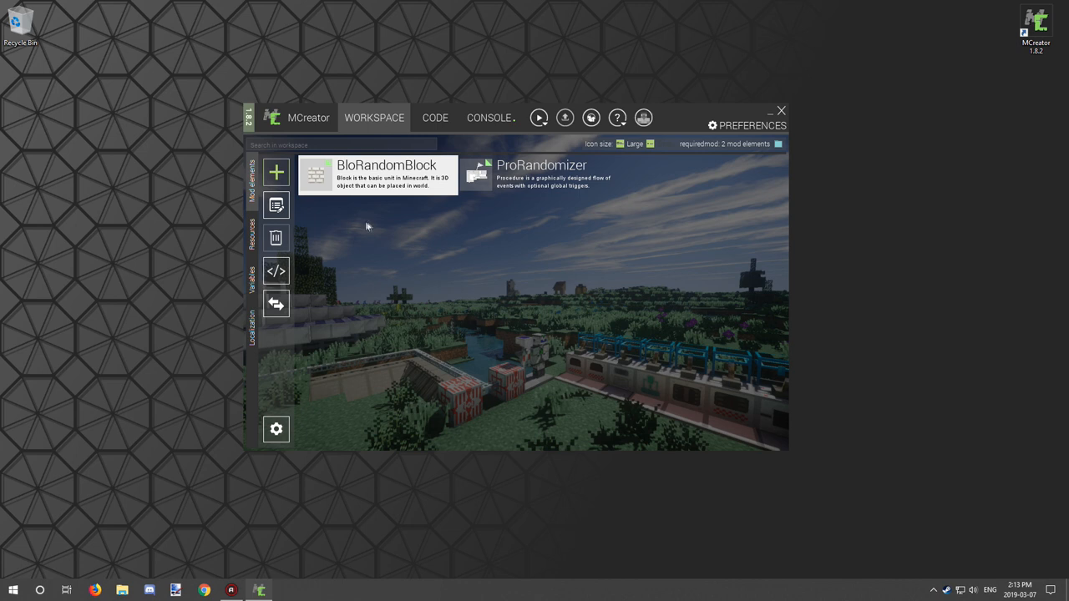
mouse_move(547, 114)
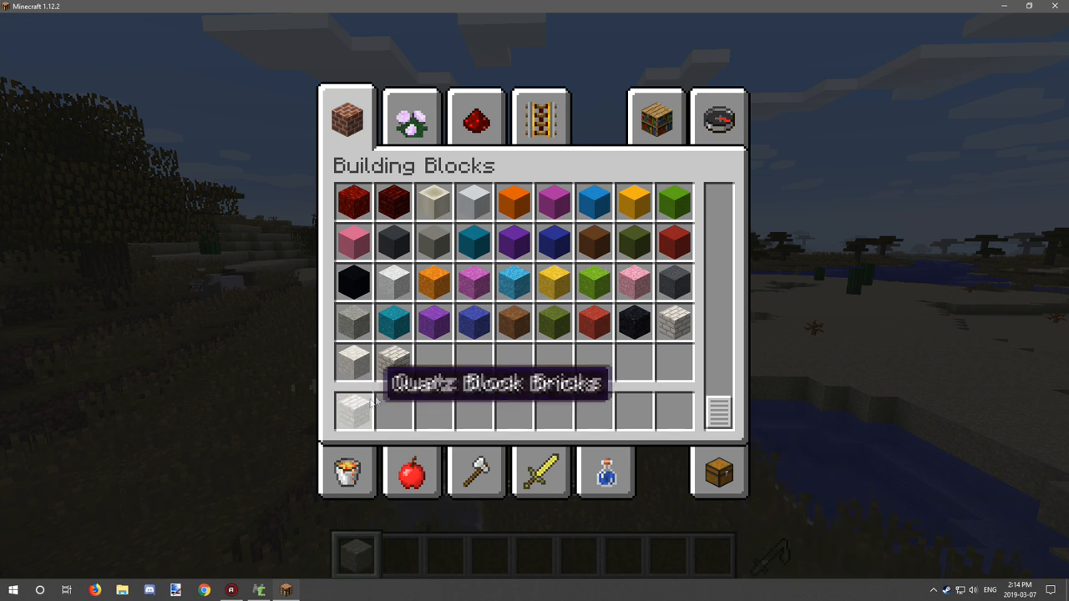
mouse_move(673, 320)
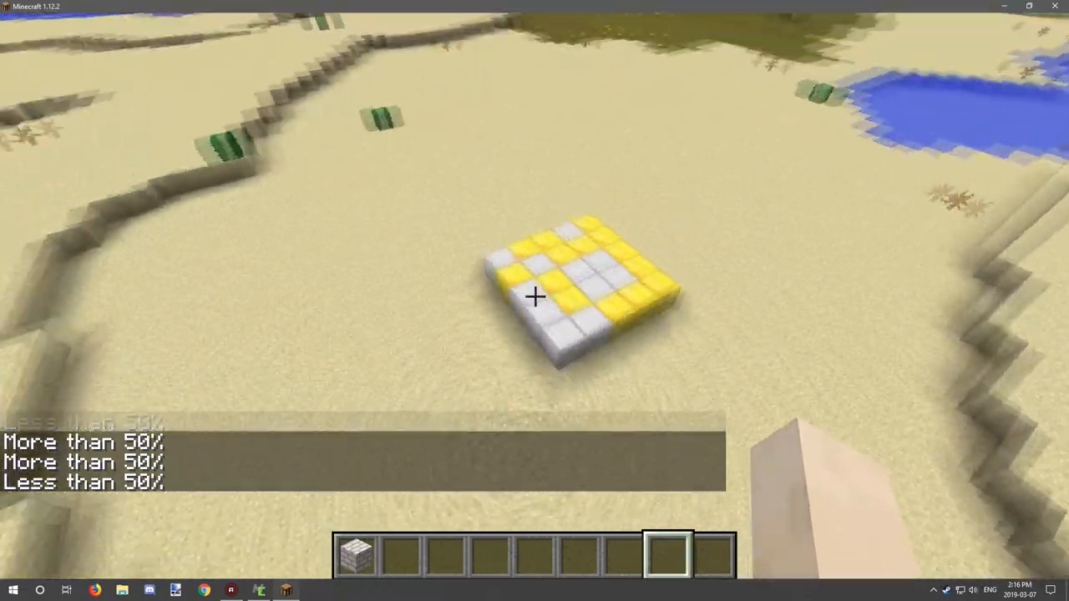
mouse_move(534, 301)
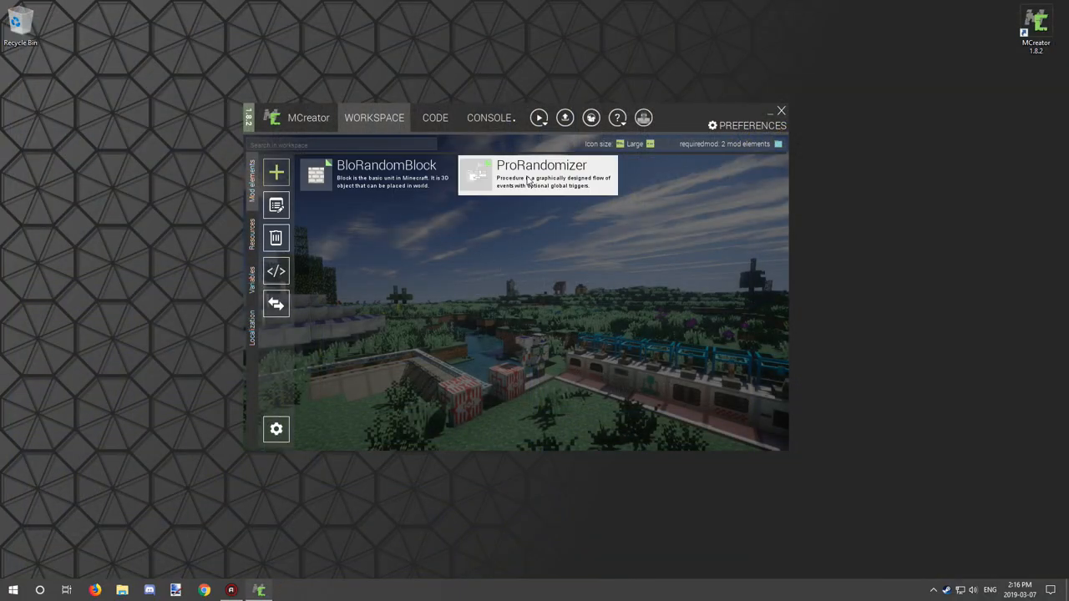
Reopen the ProRandomizer procedure showing its gold and iron branches
double_click(542, 176)
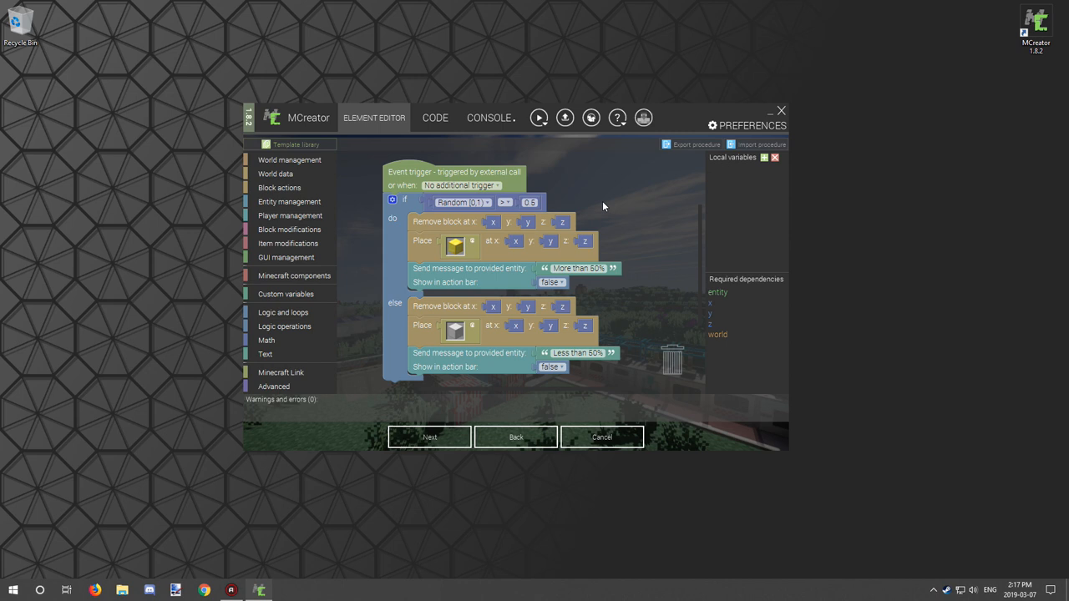
mouse_move(594, 204)
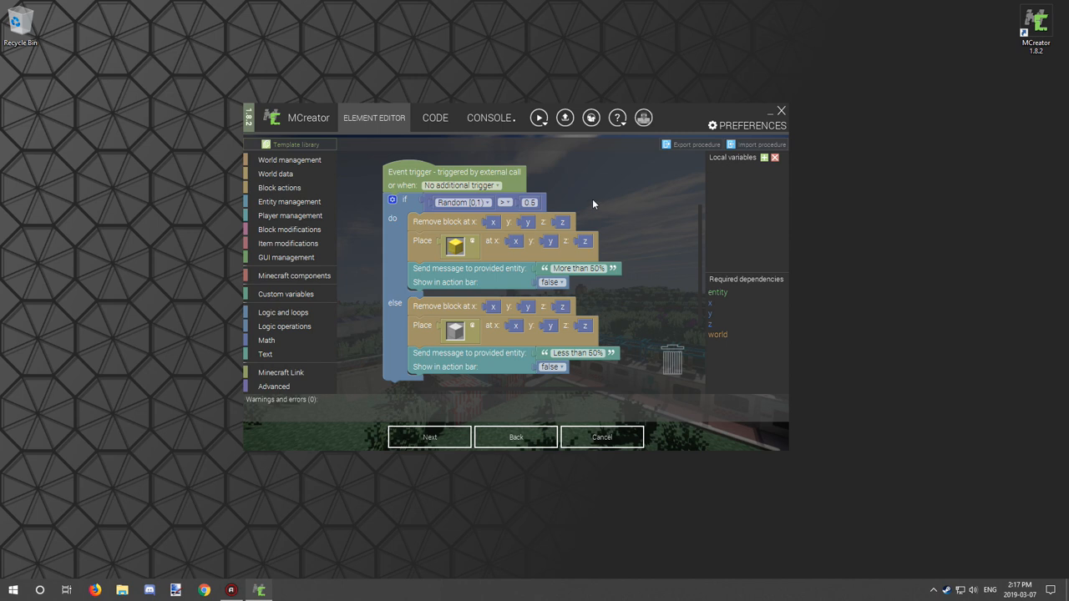